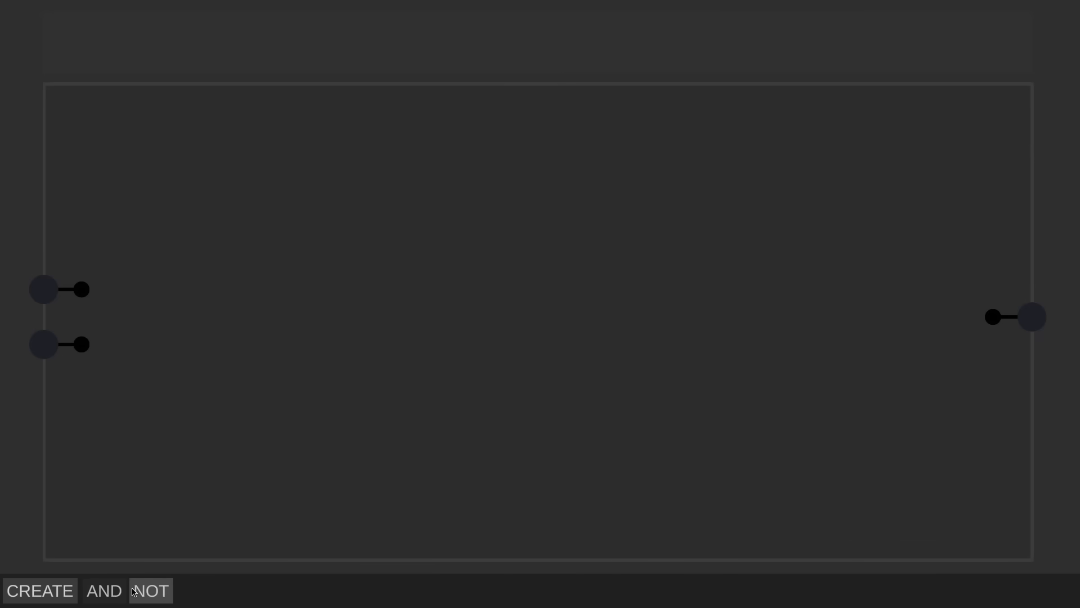
- Place an AND gate, wire both inputs into it, and connect it to the output
click(104, 590)
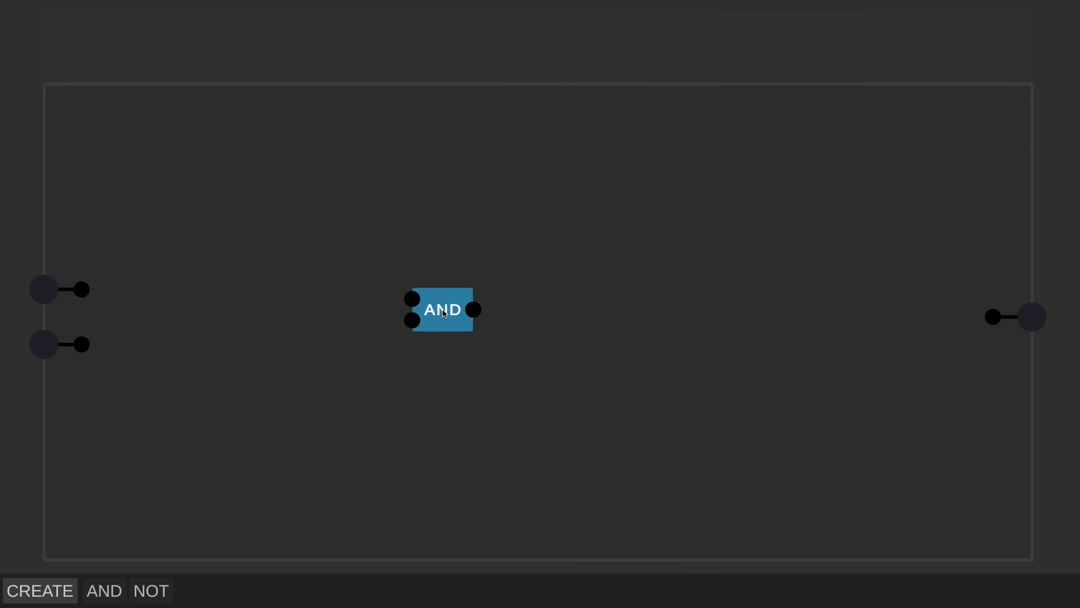
mouse_move(443, 298)
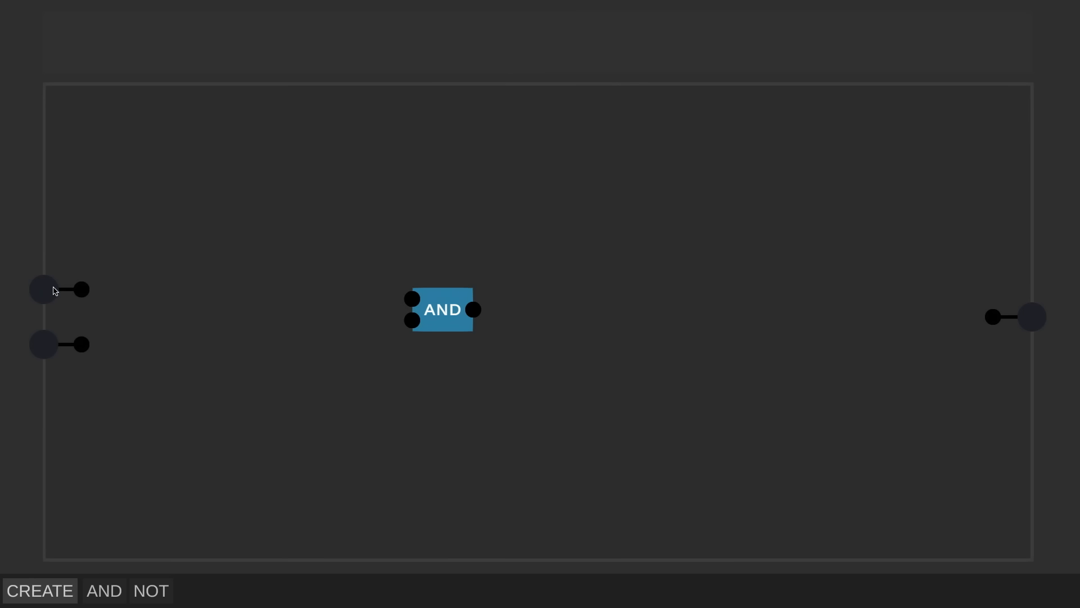
mouse_move(45, 307)
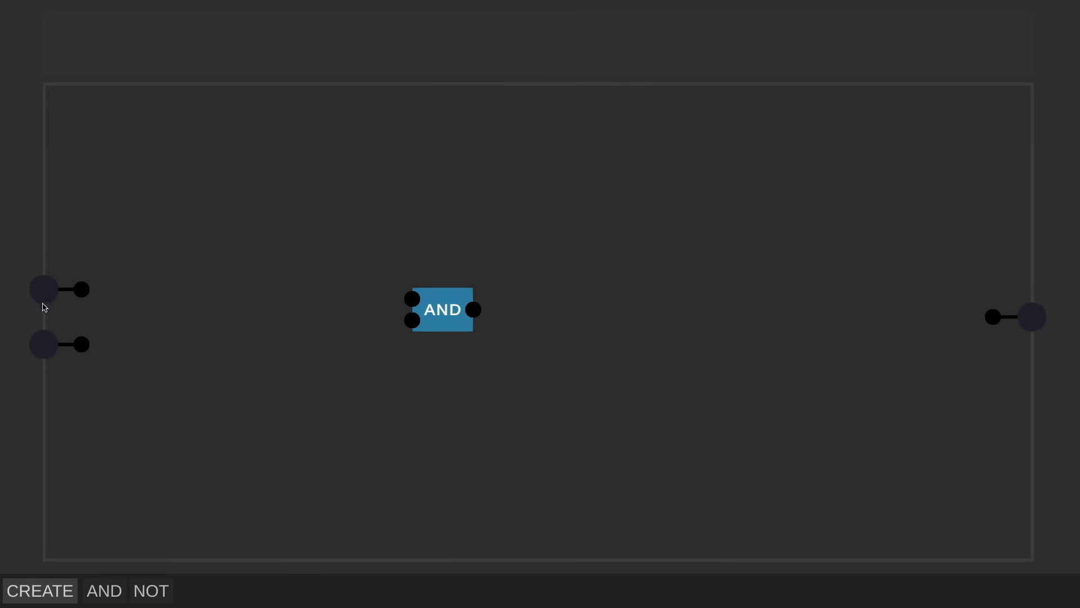
mouse_move(57, 307)
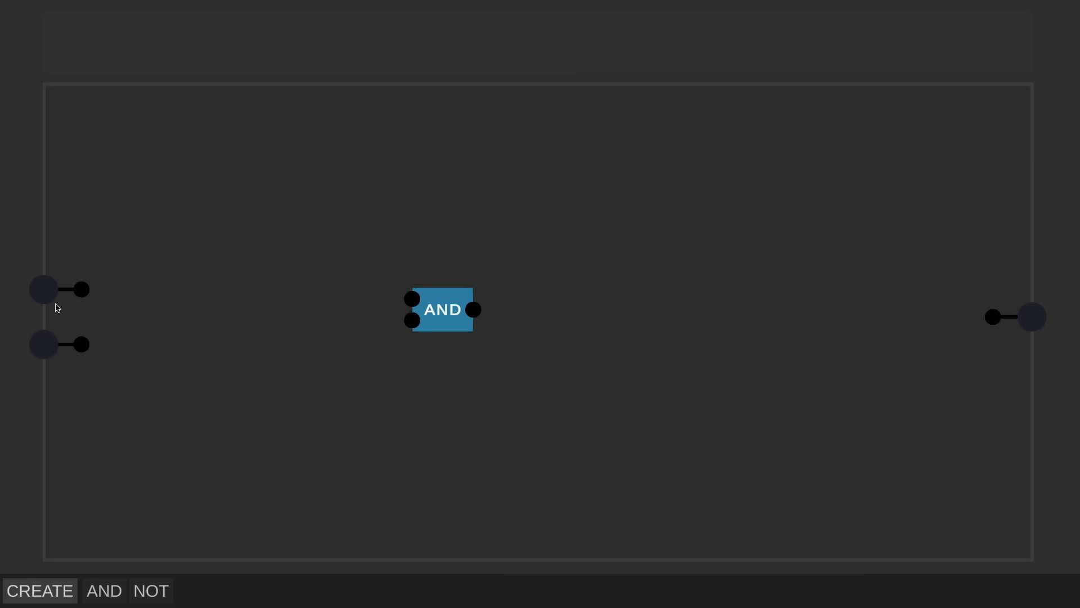
mouse_move(107, 296)
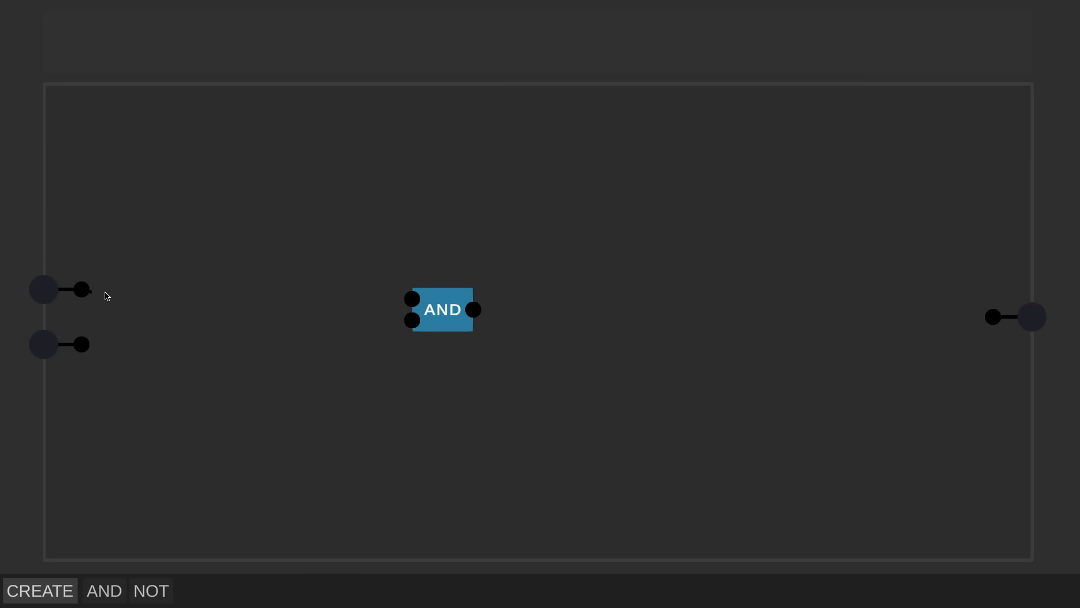
drag(83, 289, 412, 299)
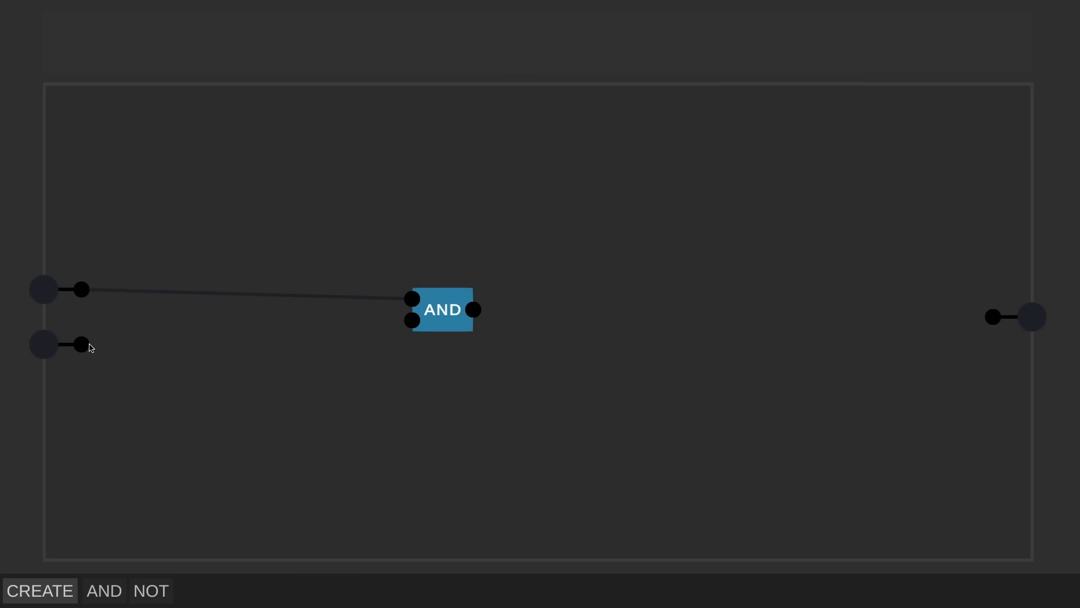
drag(81, 344, 411, 321)
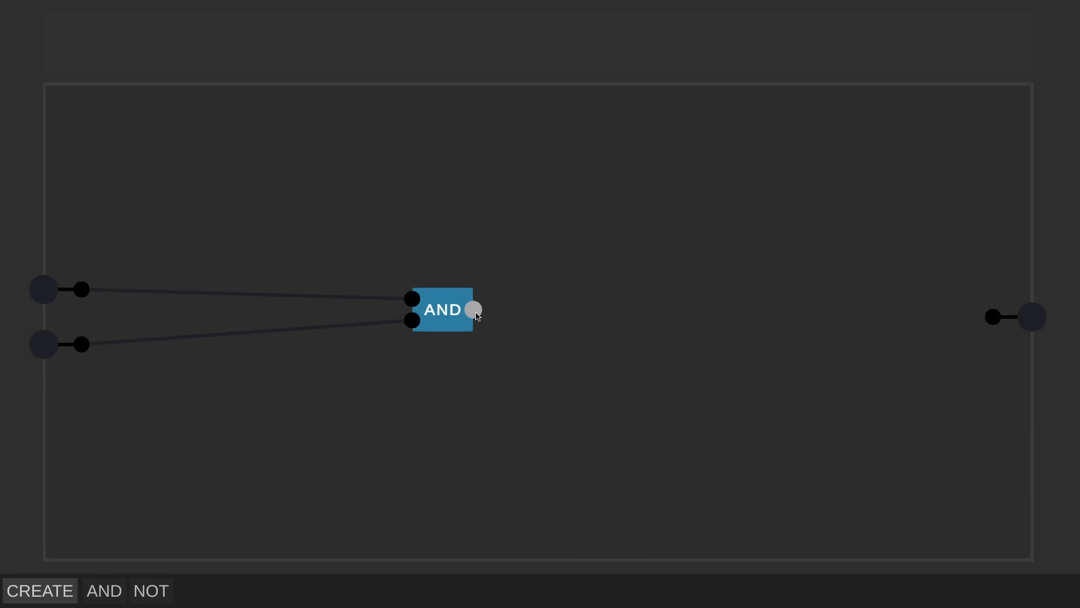
drag(474, 309, 990, 317)
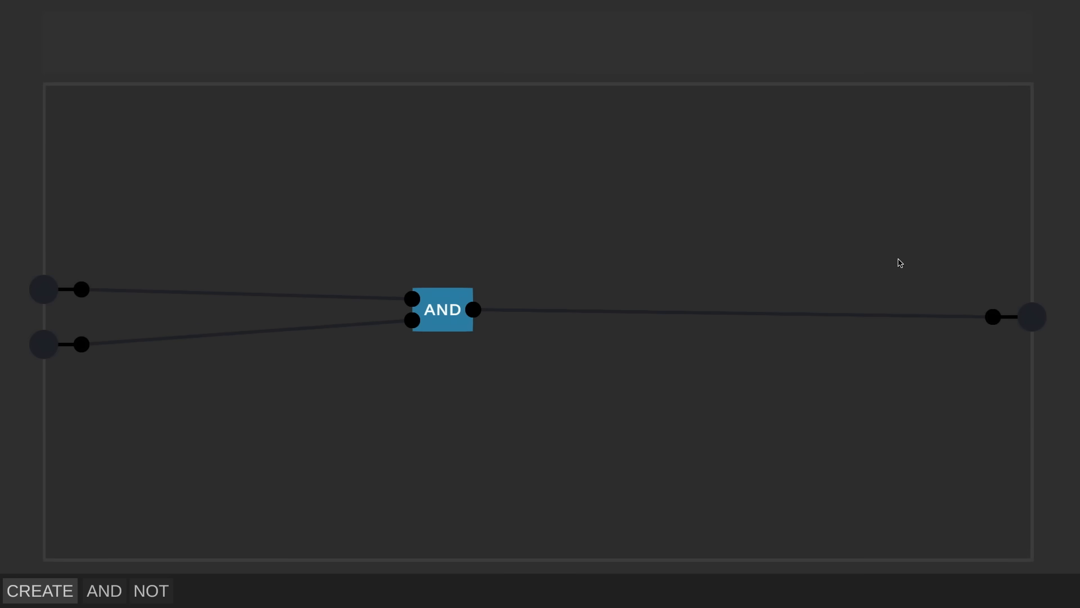
- Switch both inputs on to light the output, and add a NOT gate
click(43, 289)
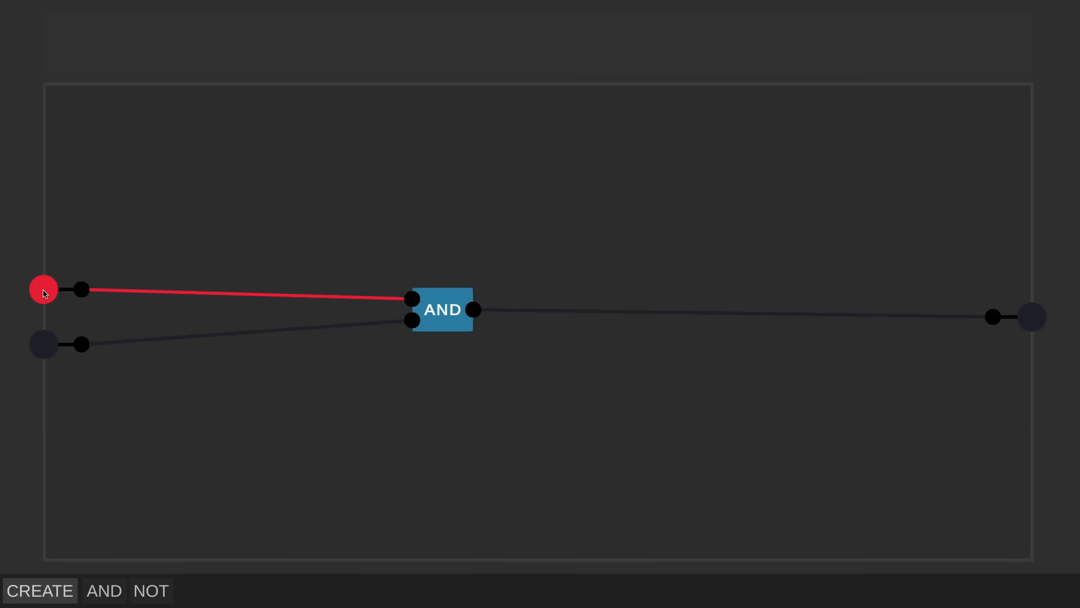
click(43, 344)
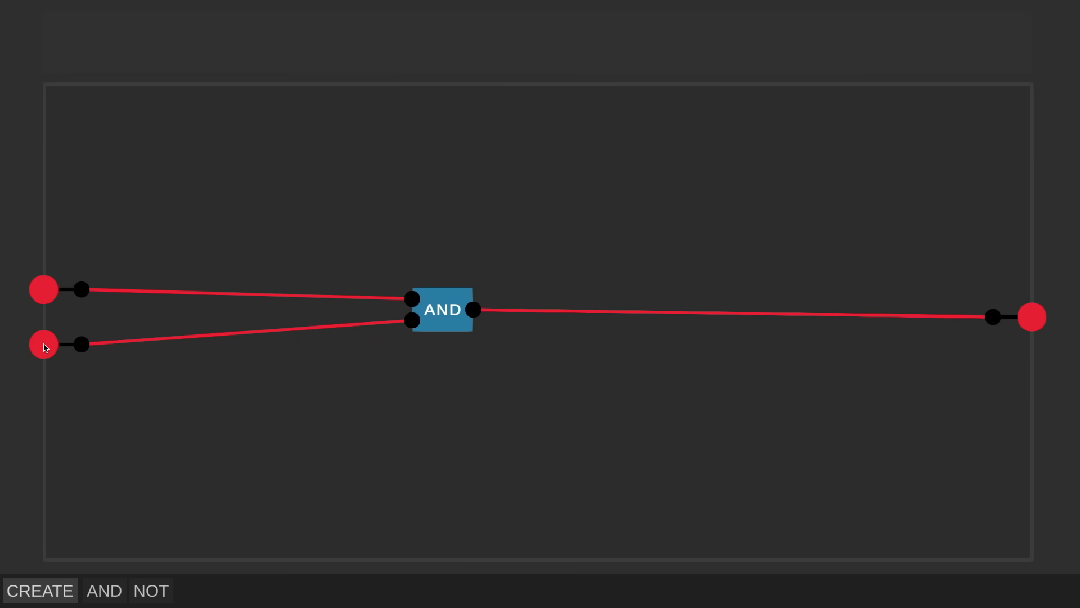
click(153, 591)
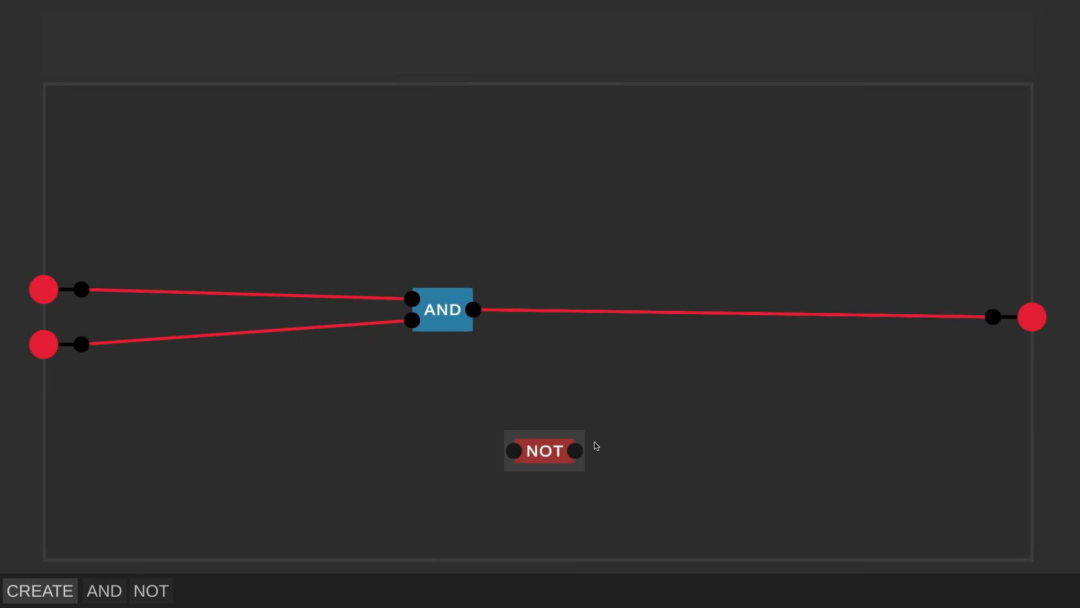
- Place the NOT gate between the AND gate and output, then toggle the first input
drag(544, 451, 706, 375)
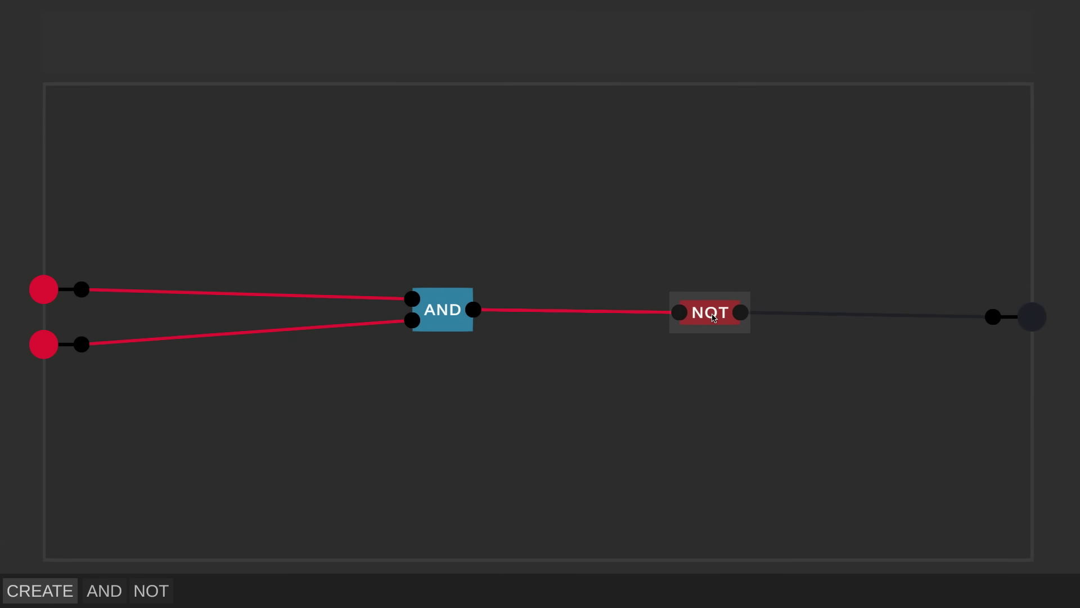
mouse_move(61, 305)
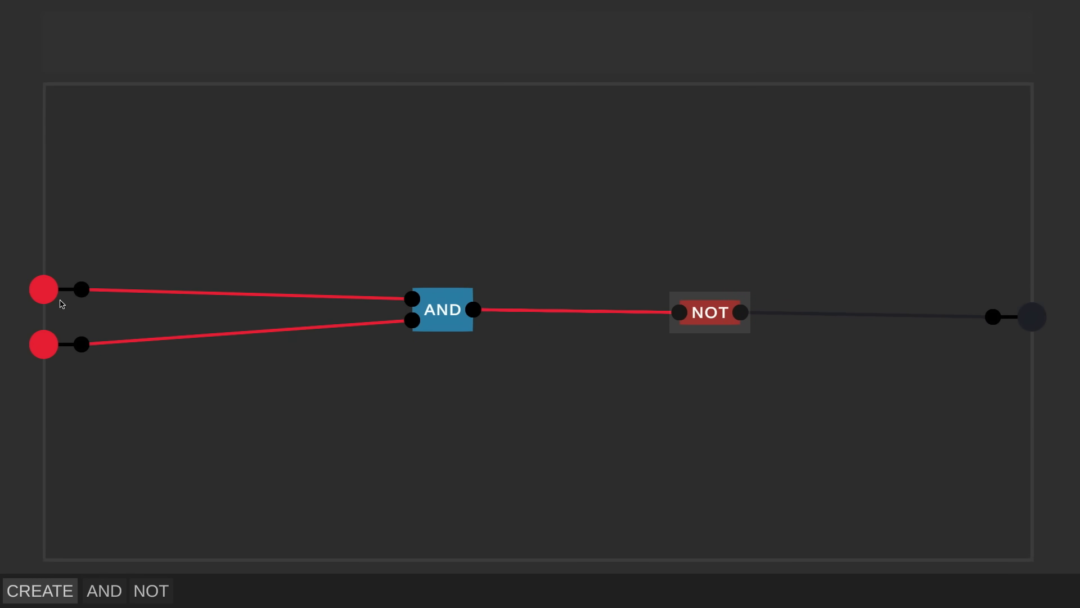
click(43, 289)
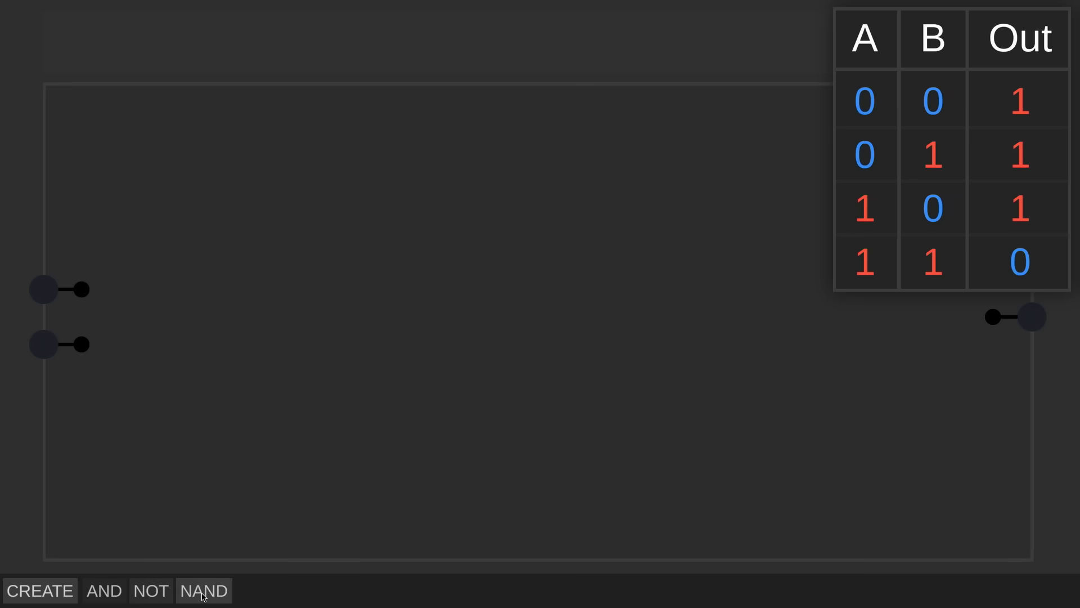
- Add a NAND chip from the toolbar and drag it to the board centre
click(205, 590)
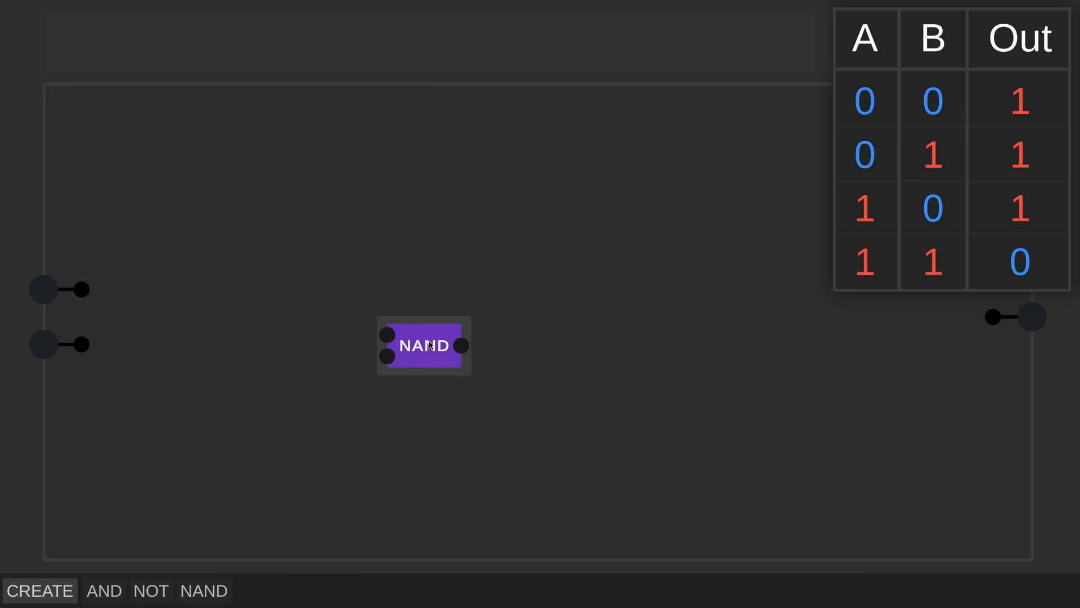
drag(424, 345, 442, 310)
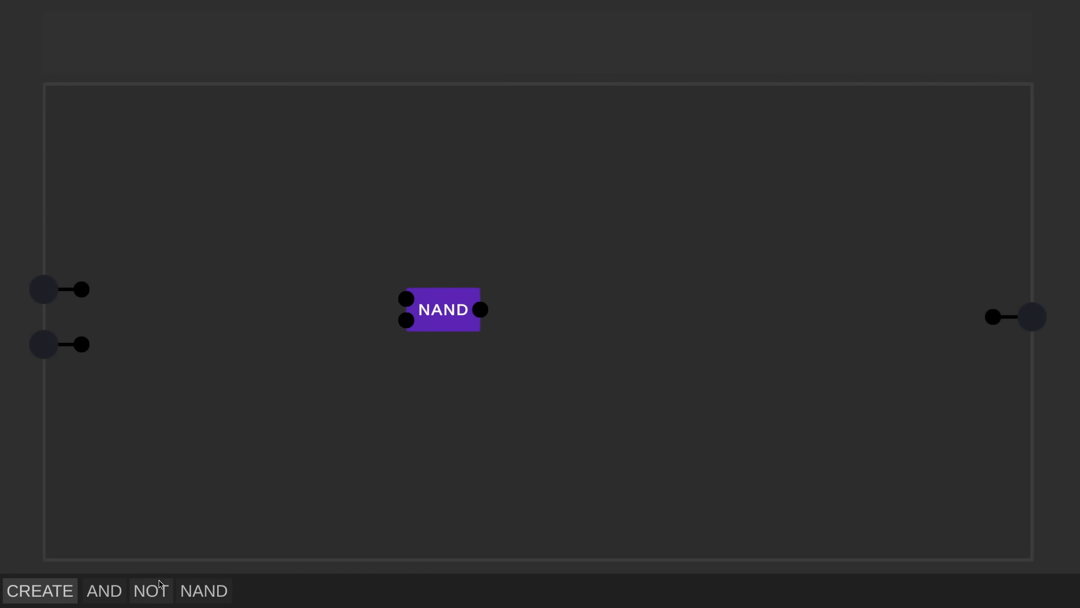
- Add a NOT gate and toggle both inputs to test the OR circuit
click(150, 590)
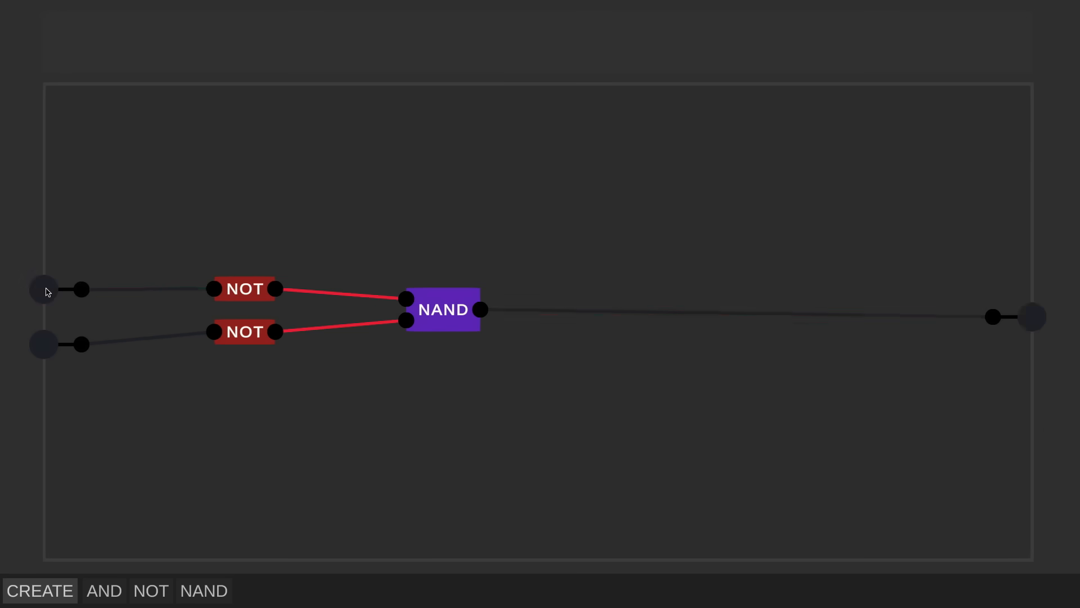
click(44, 344)
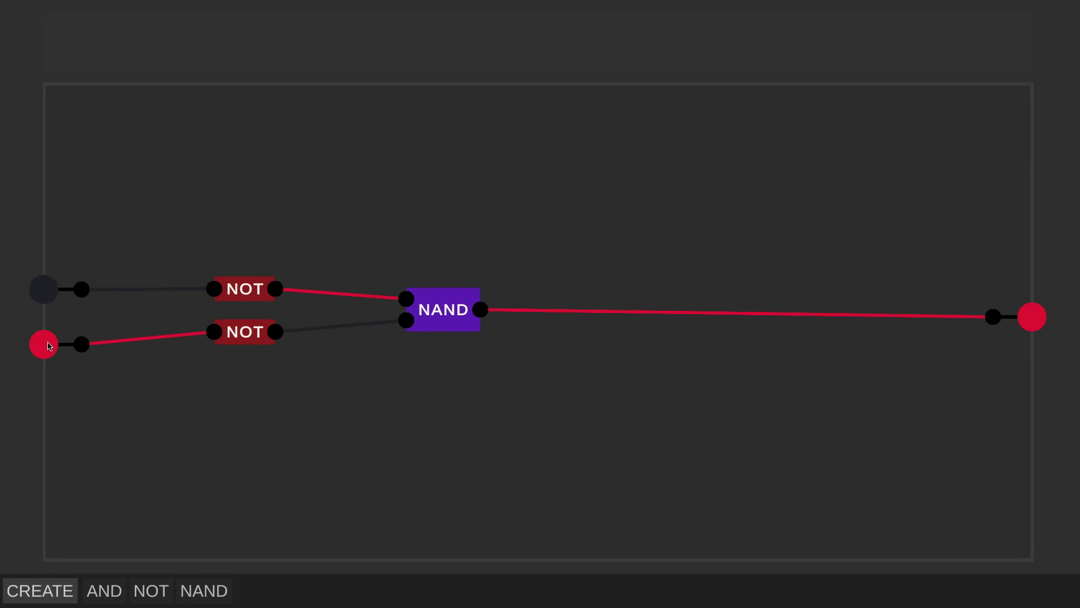
click(42, 288)
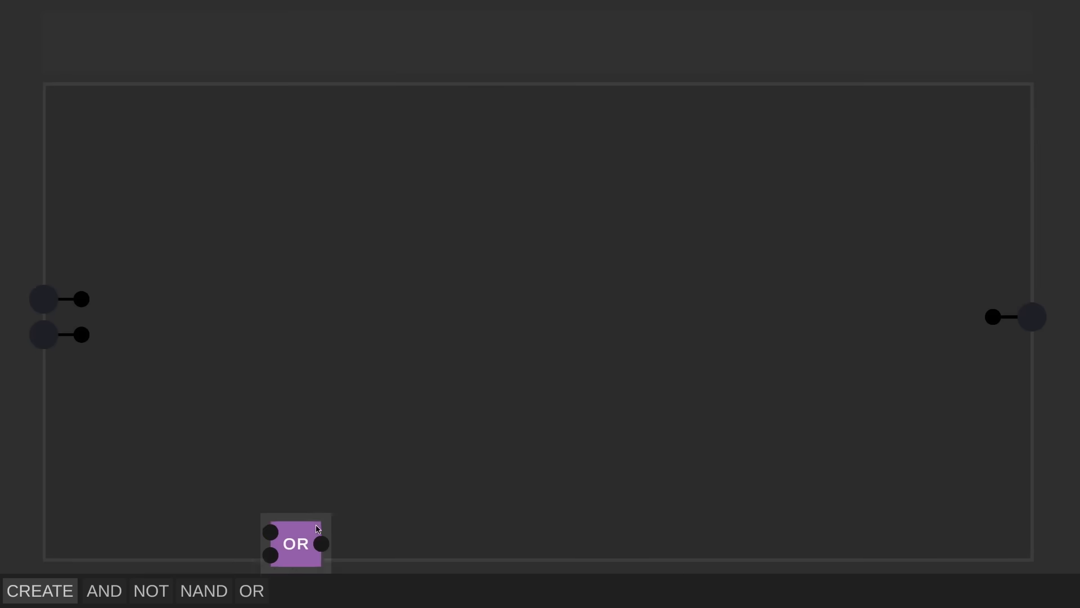
- Place the OR and NAND chips and wire the inputs into both
drag(295, 543, 364, 224)
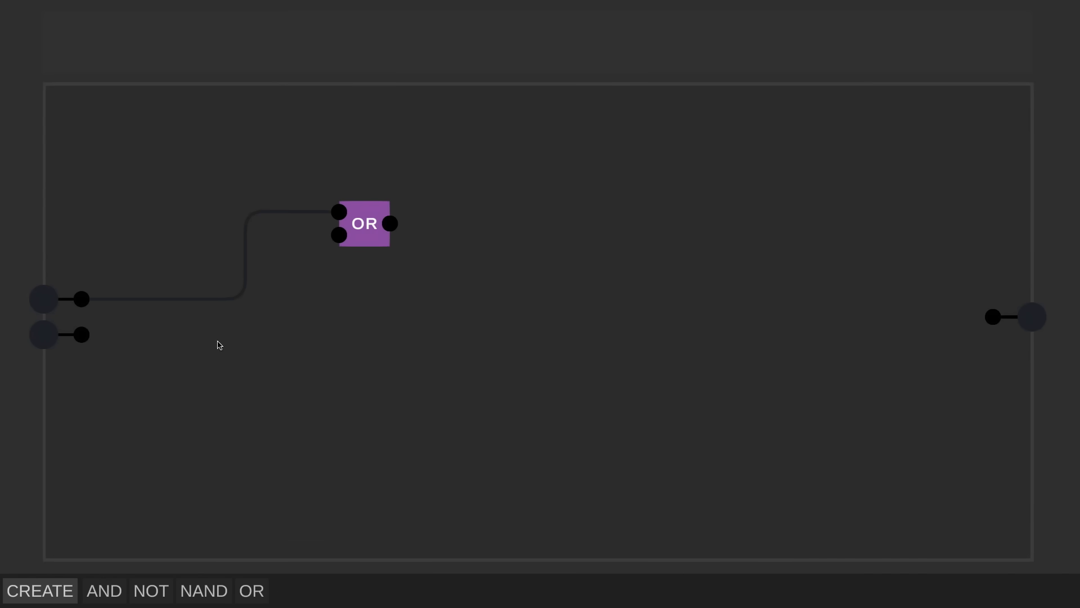
drag(81, 335, 338, 235)
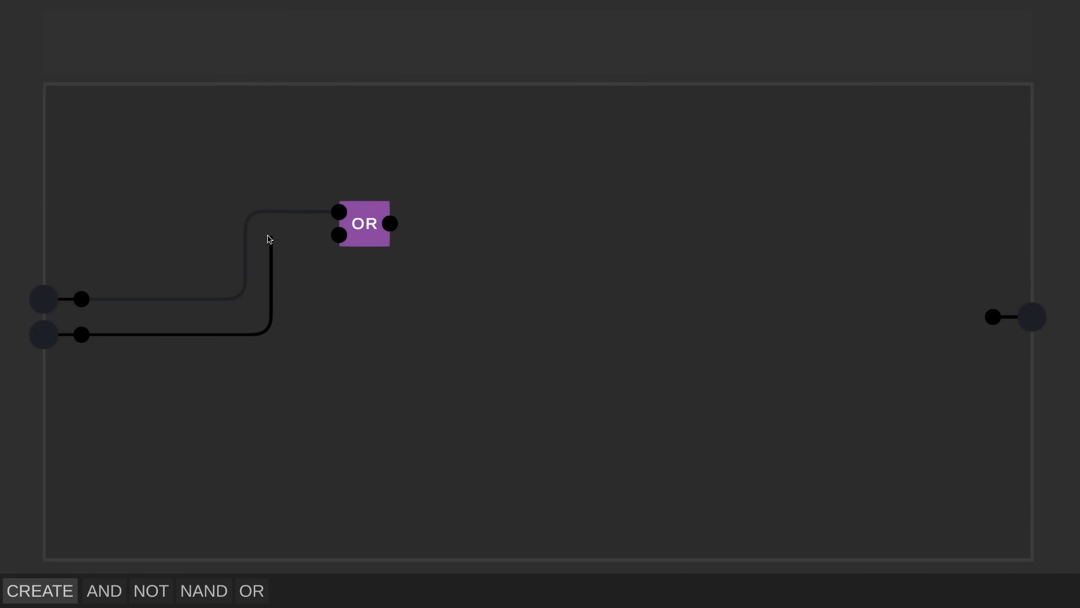
click(205, 590)
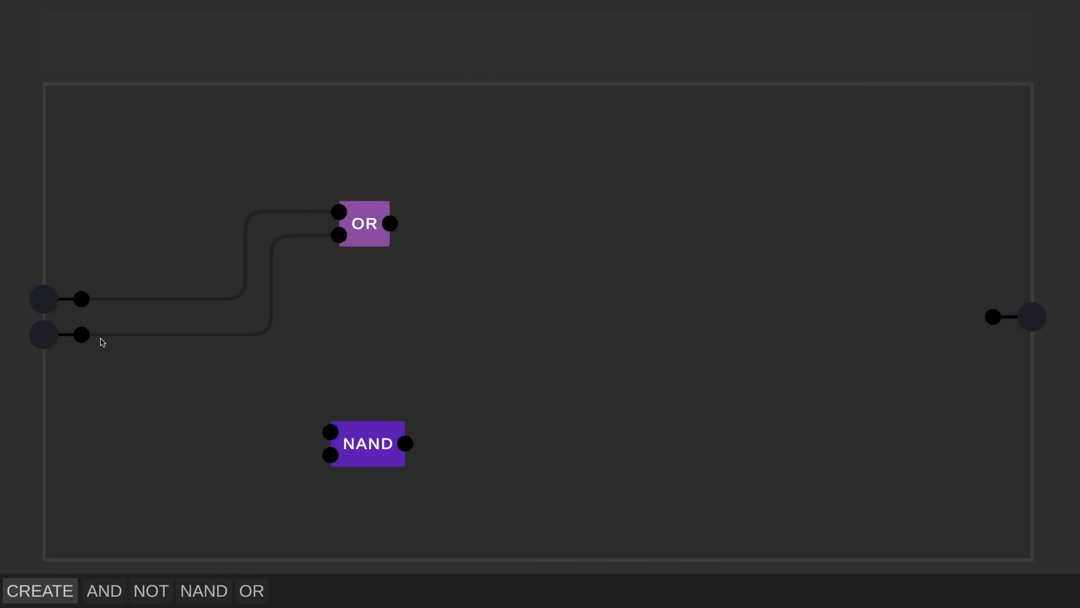
drag(81, 335, 274, 436)
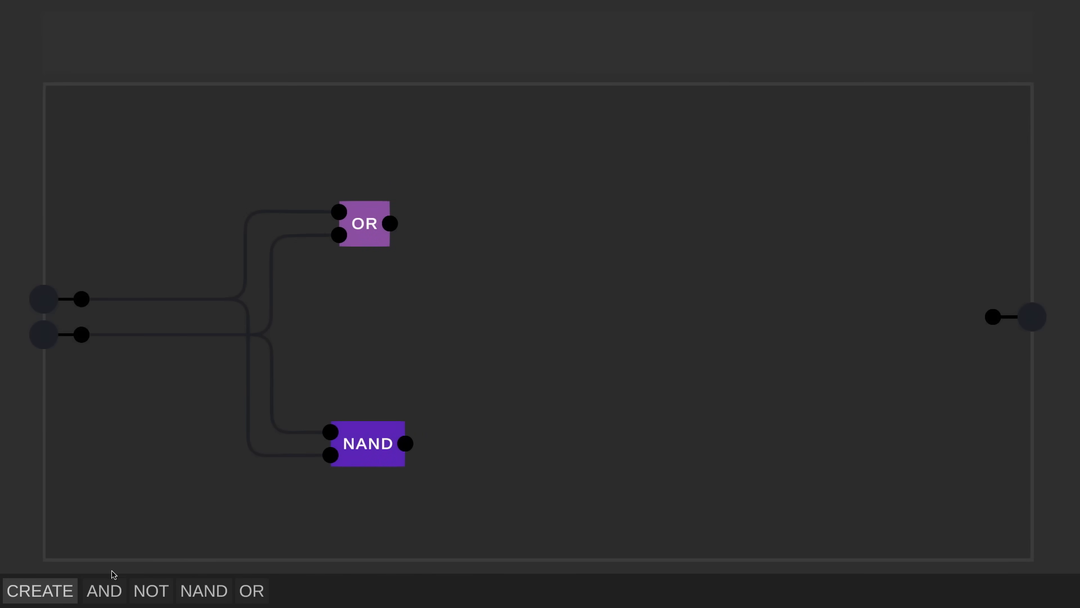
- Add an AND gate fed by OR and NAND, wire it to the output, and test the inputs
click(104, 590)
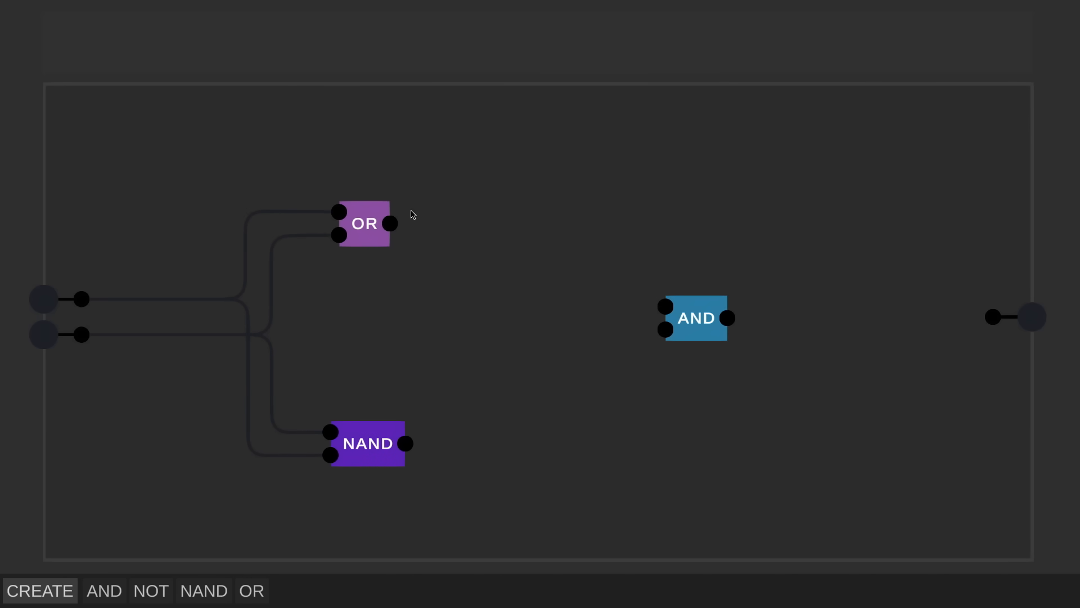
drag(392, 223, 663, 306)
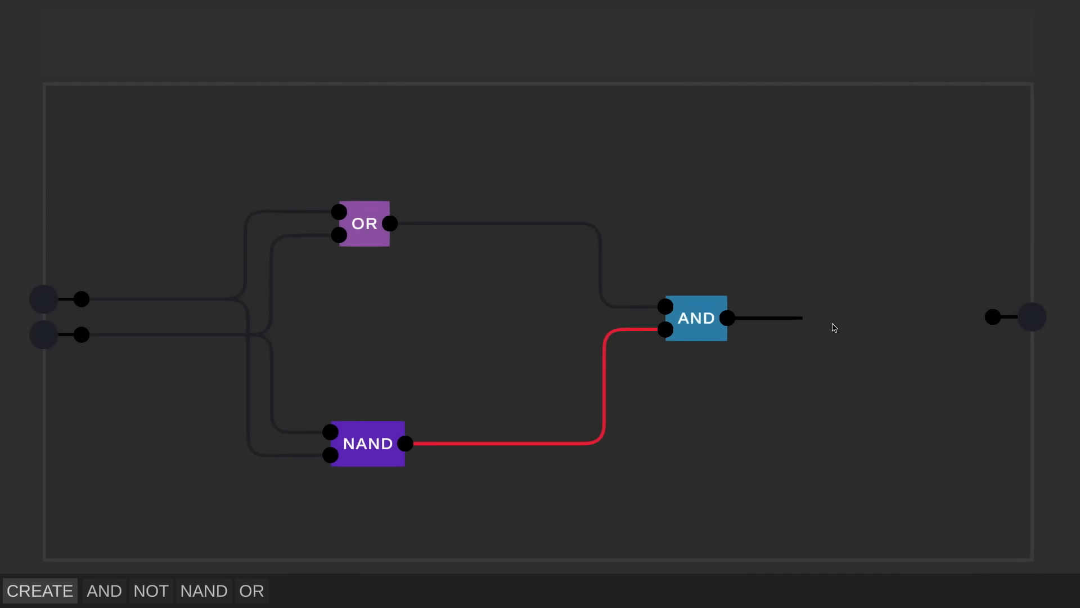
drag(725, 317, 991, 317)
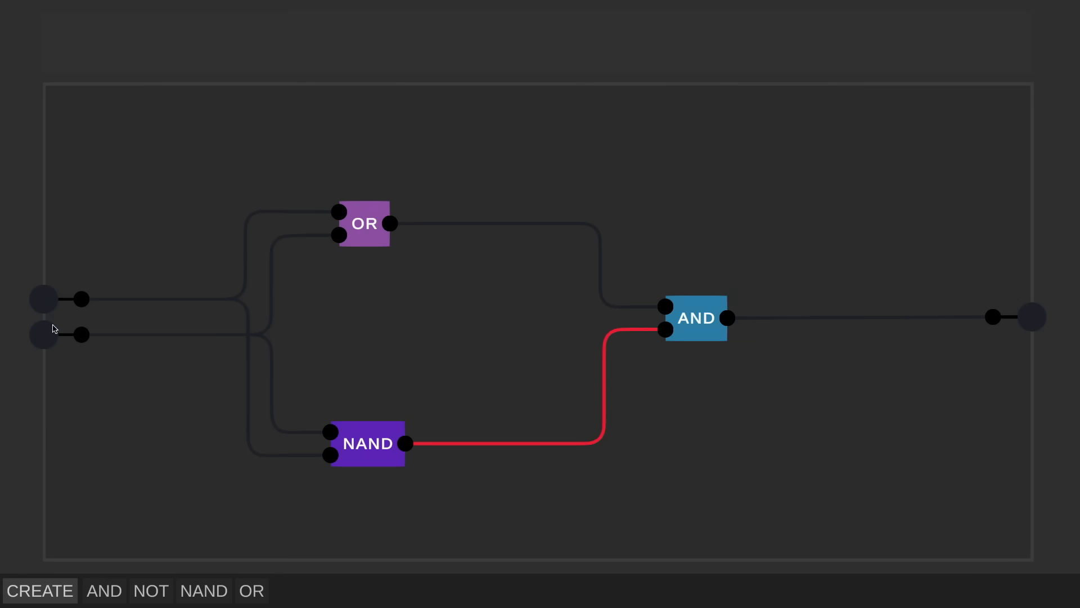
click(44, 299)
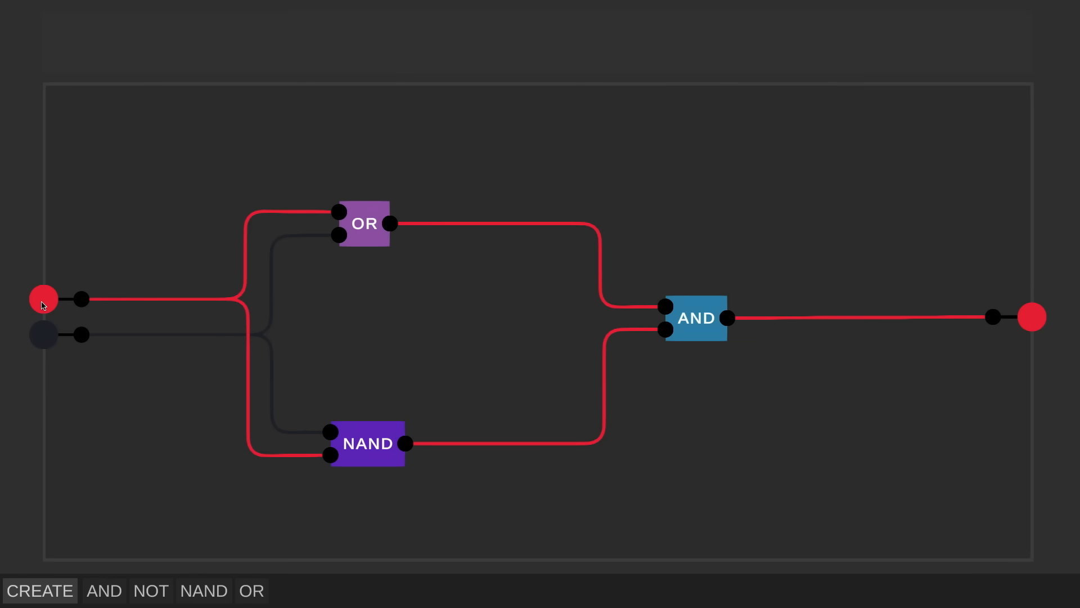
click(43, 334)
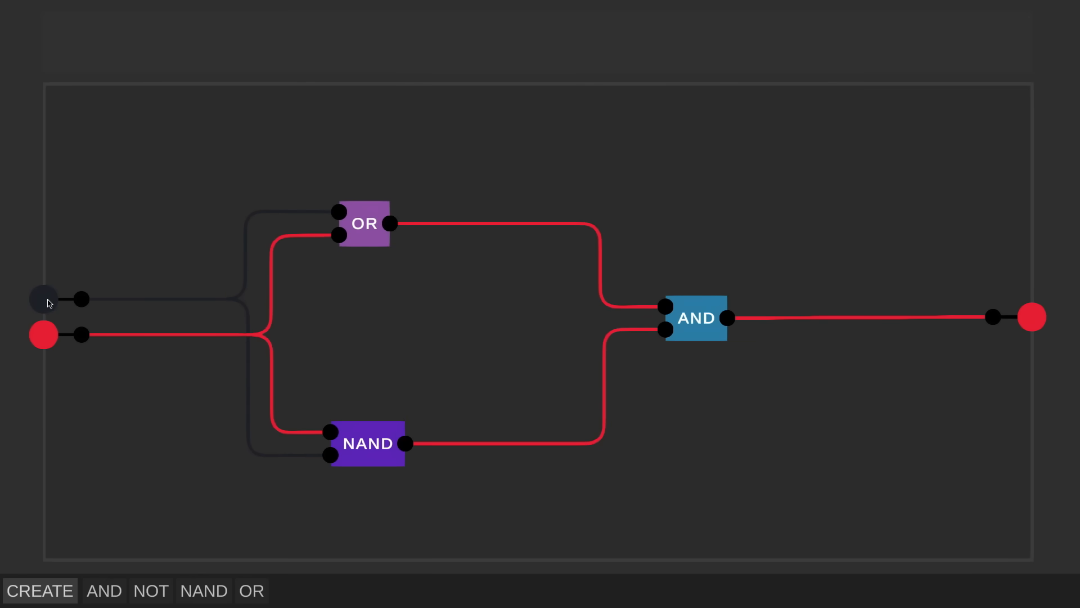
click(43, 298)
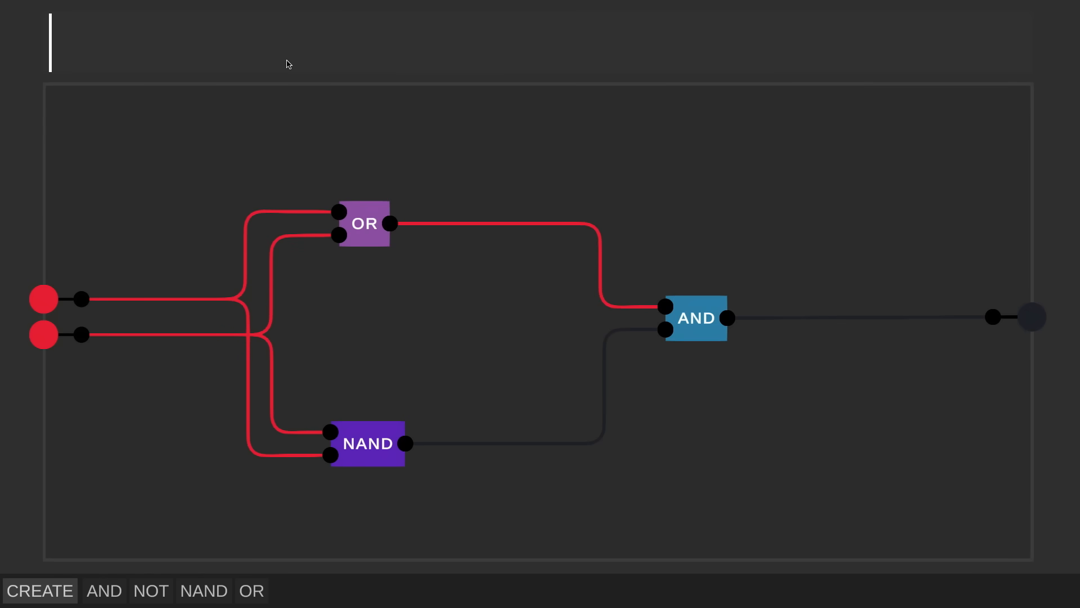
- Name the circuit 'EXCLUSIVE OR' to save it as a chip
text(EXCLUSIVE OR)
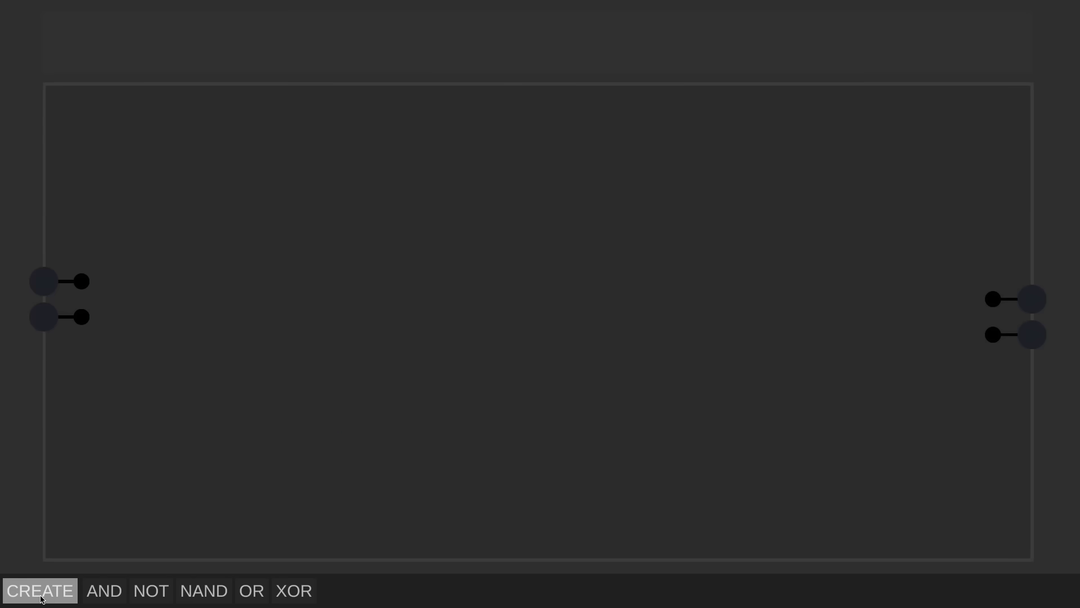
mouse_move(32, 517)
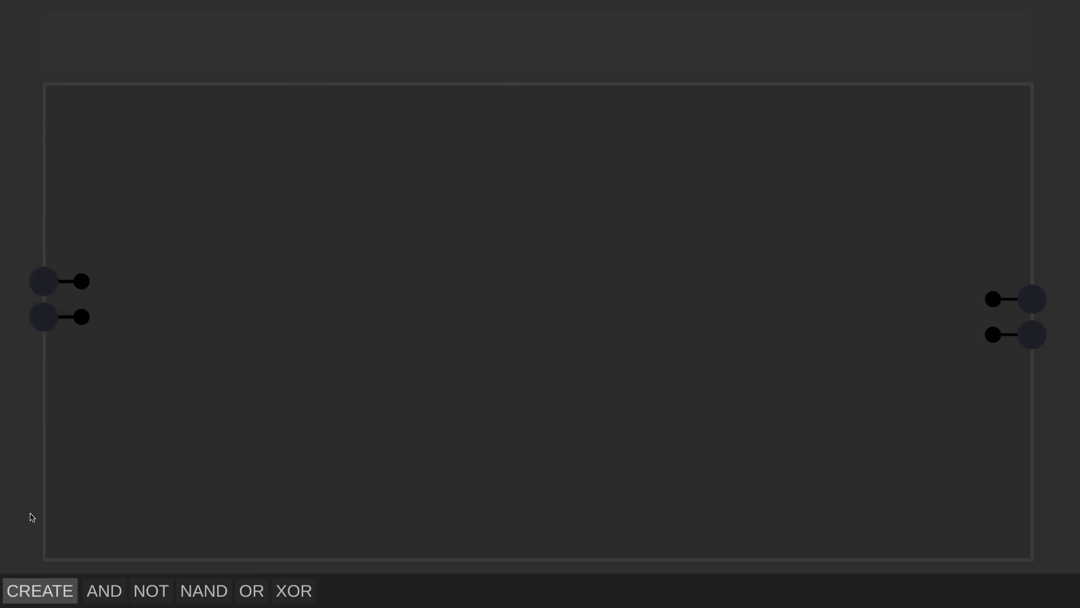
mouse_move(45, 324)
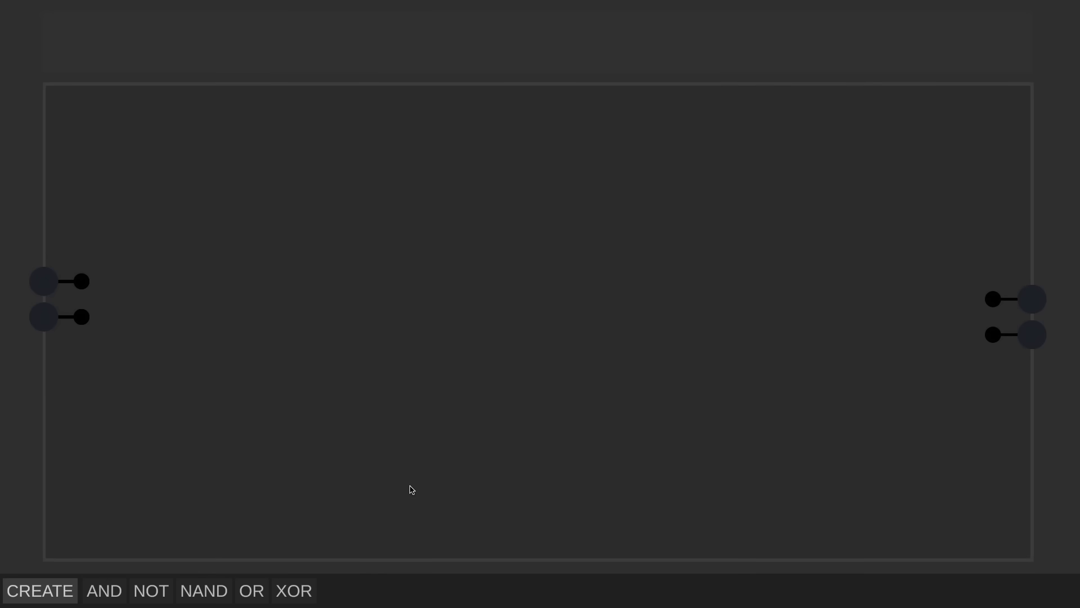
- Place an XOR gate and an AND gate, wiring both inputs into each
click(293, 591)
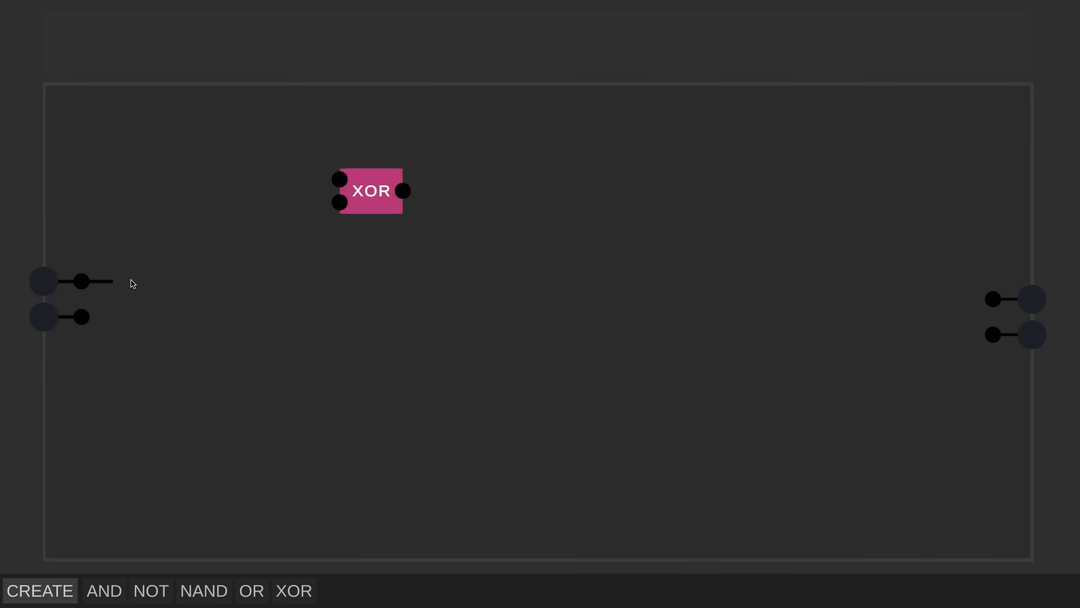
drag(81, 281, 338, 179)
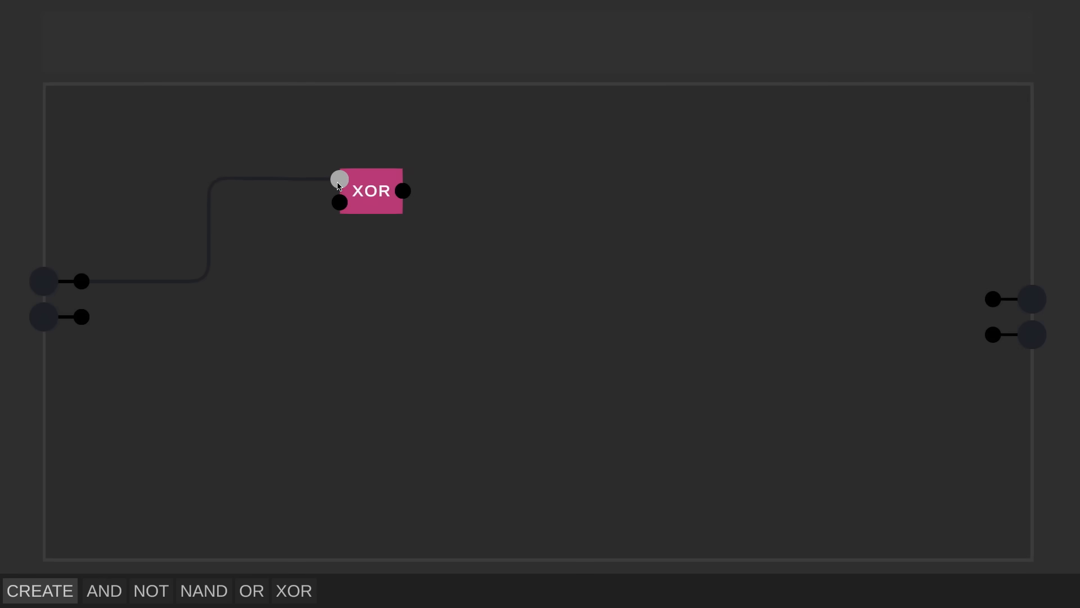
drag(81, 317, 338, 203)
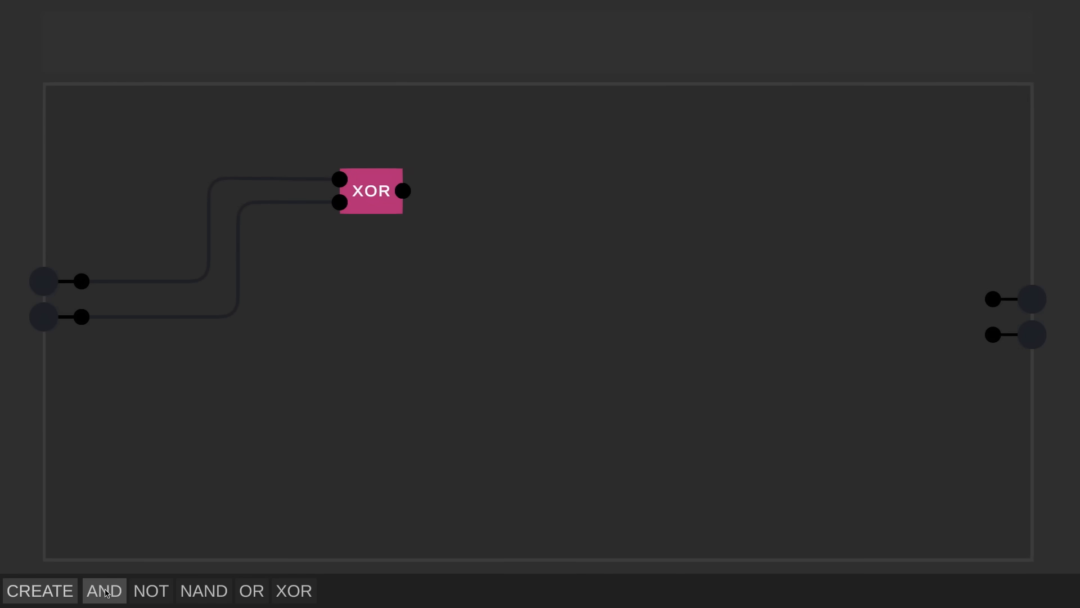
click(105, 590)
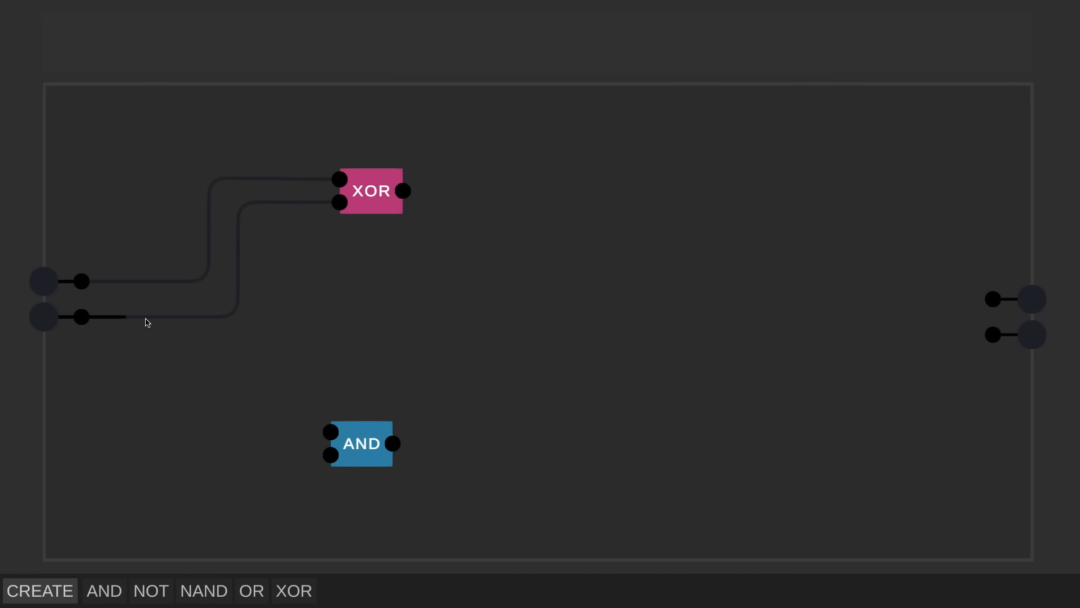
drag(80, 316, 331, 430)
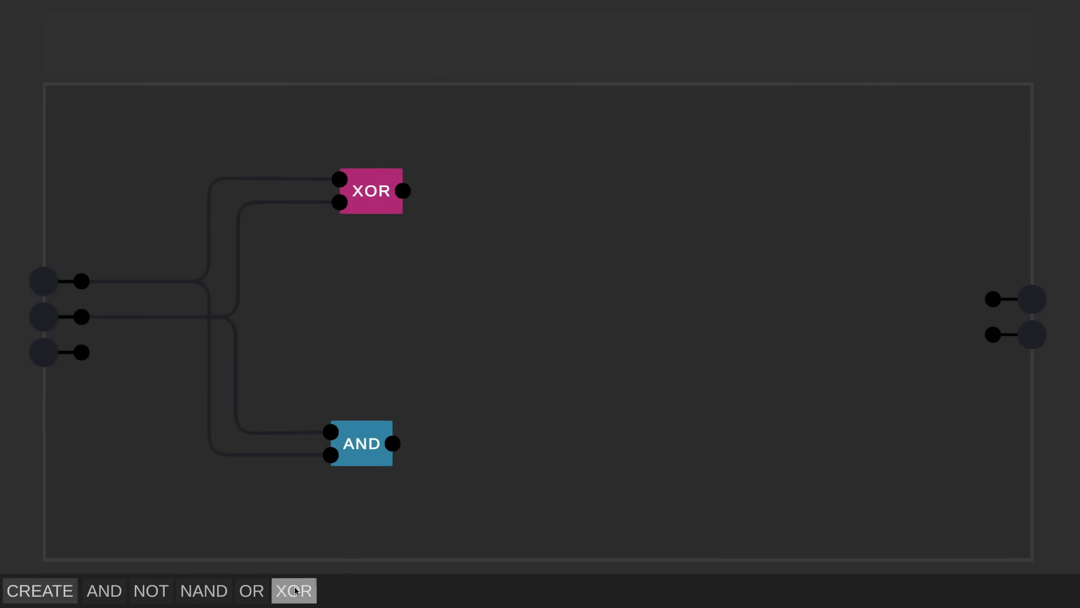
- Add a second XOR and an OR gate, feed both AND outputs into OR, and wire OR to CARRY
click(297, 590)
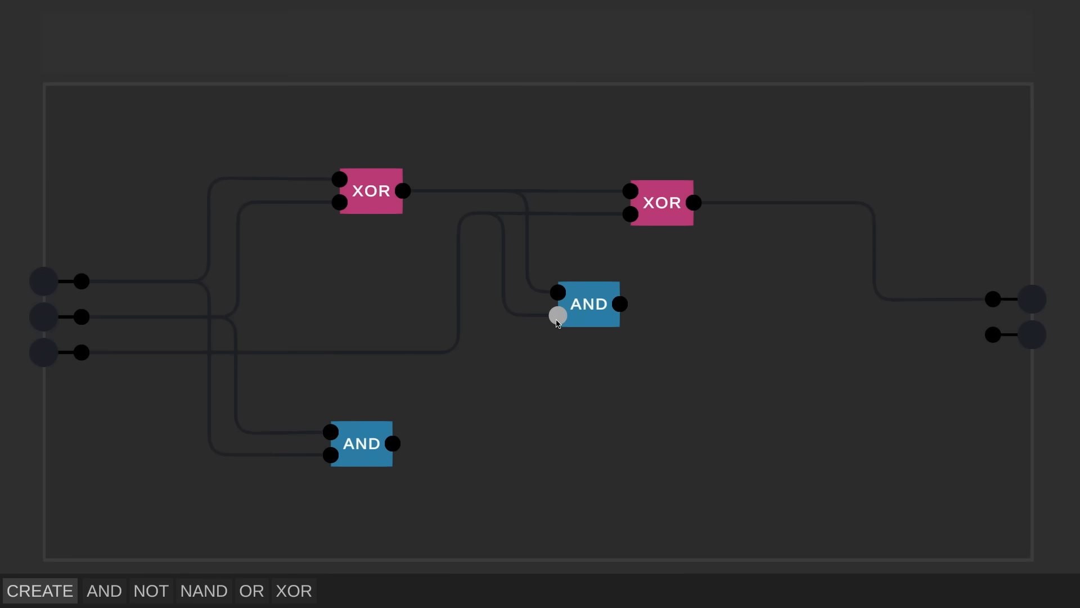
click(253, 590)
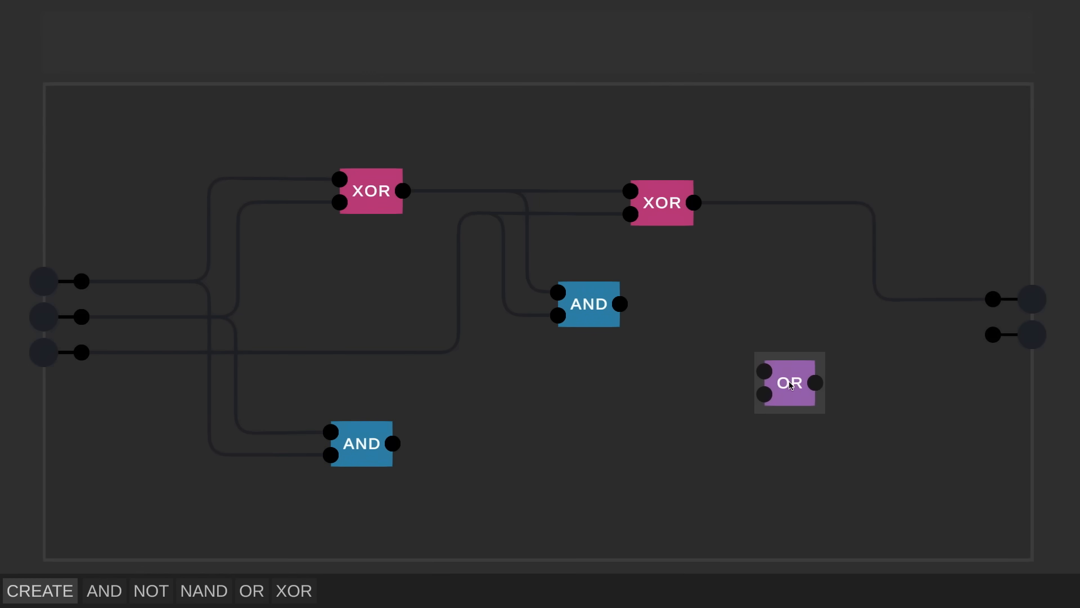
drag(620, 304, 722, 311)
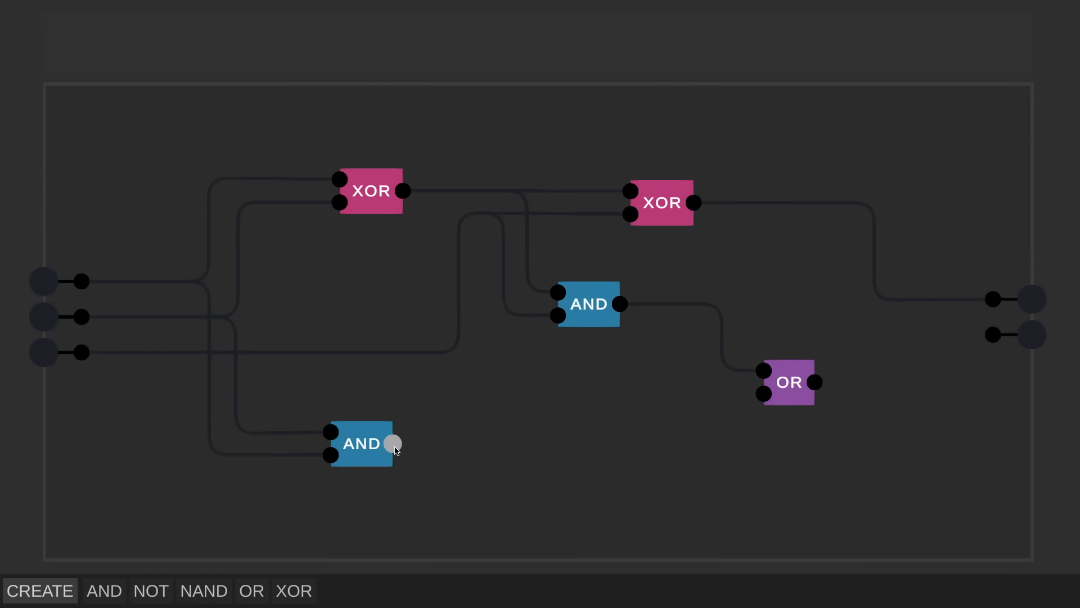
drag(395, 444, 813, 381)
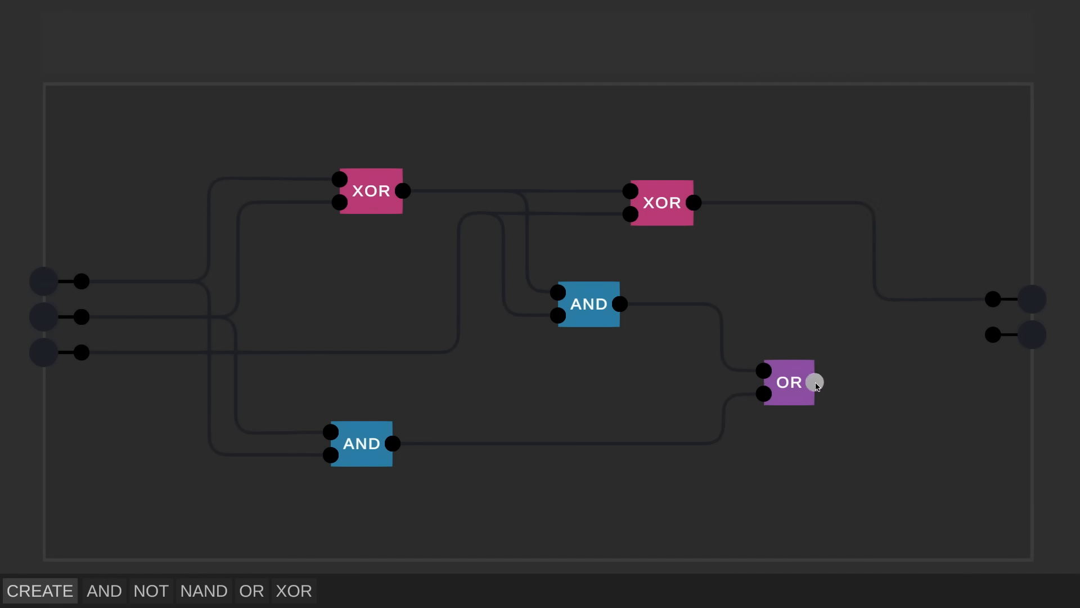
drag(813, 382, 991, 335)
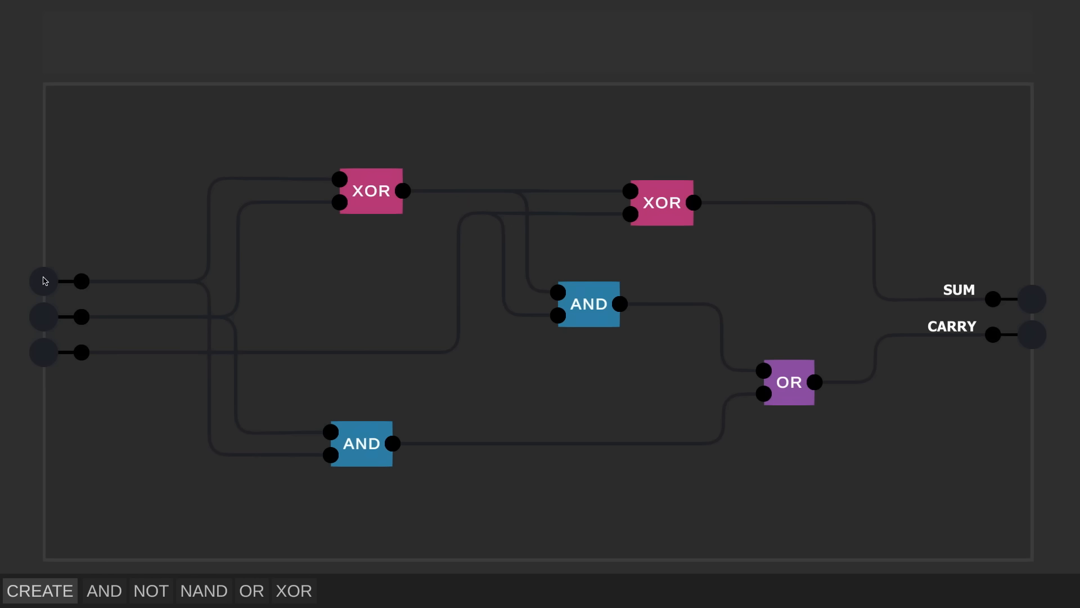
- Toggle the three inputs through several combinations, ending with all on to light SUM and CARRY
click(44, 281)
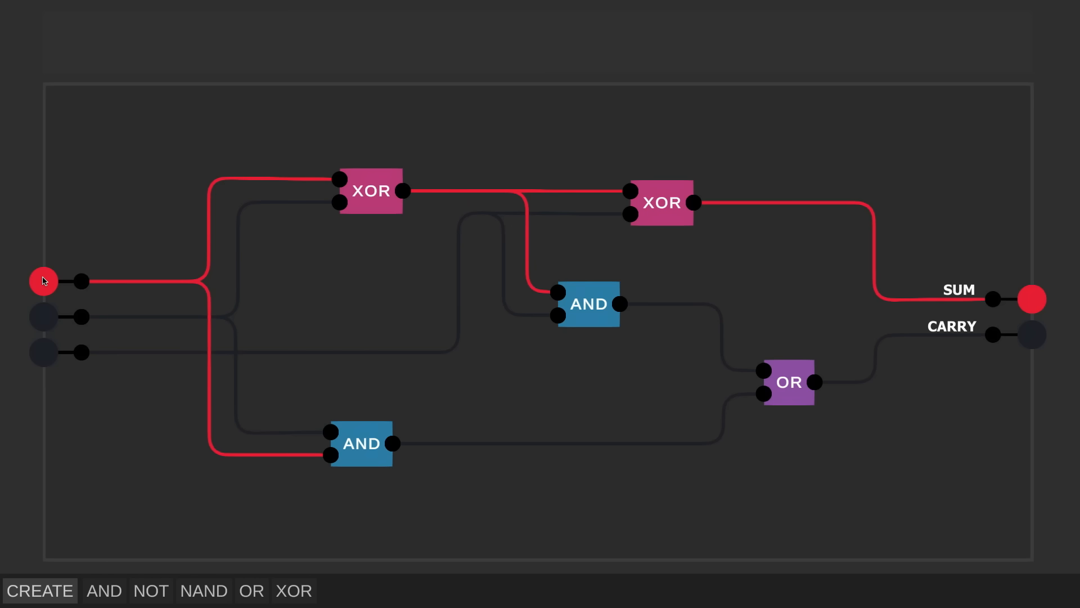
click(43, 353)
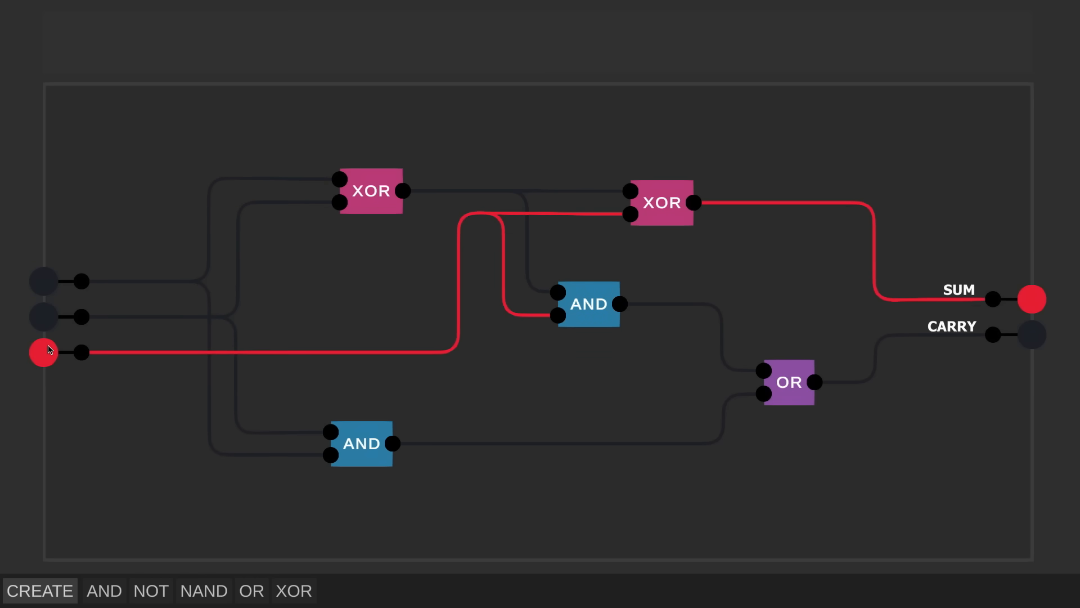
click(43, 316)
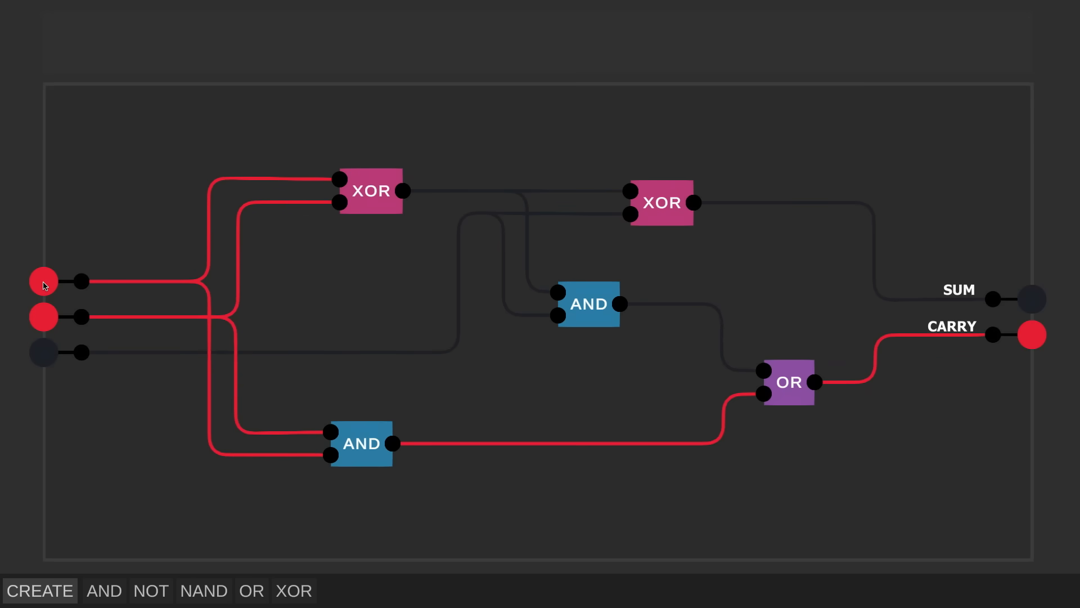
click(42, 352)
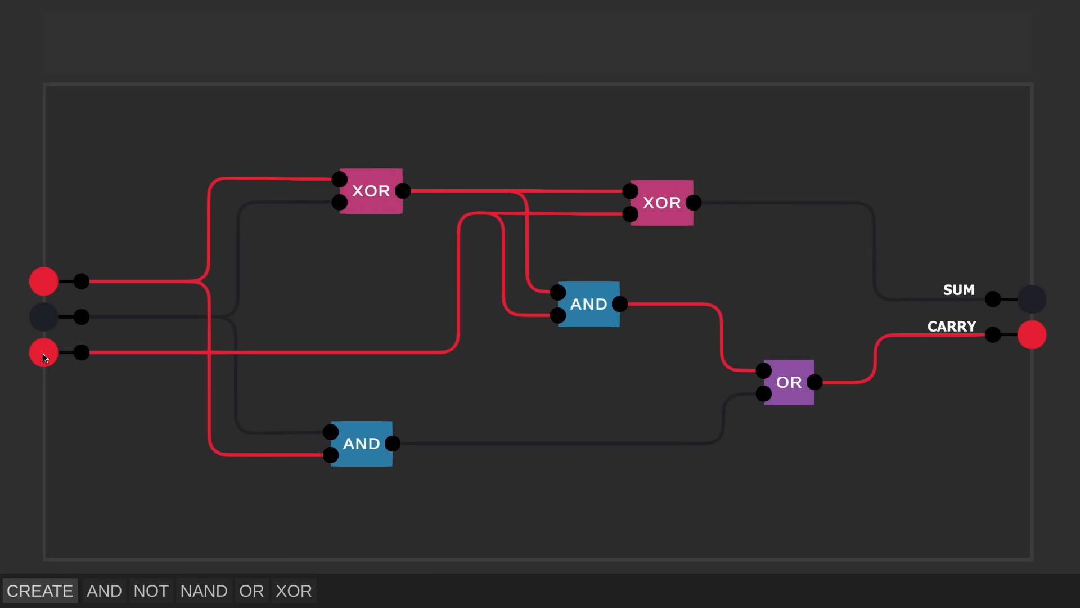
click(42, 352)
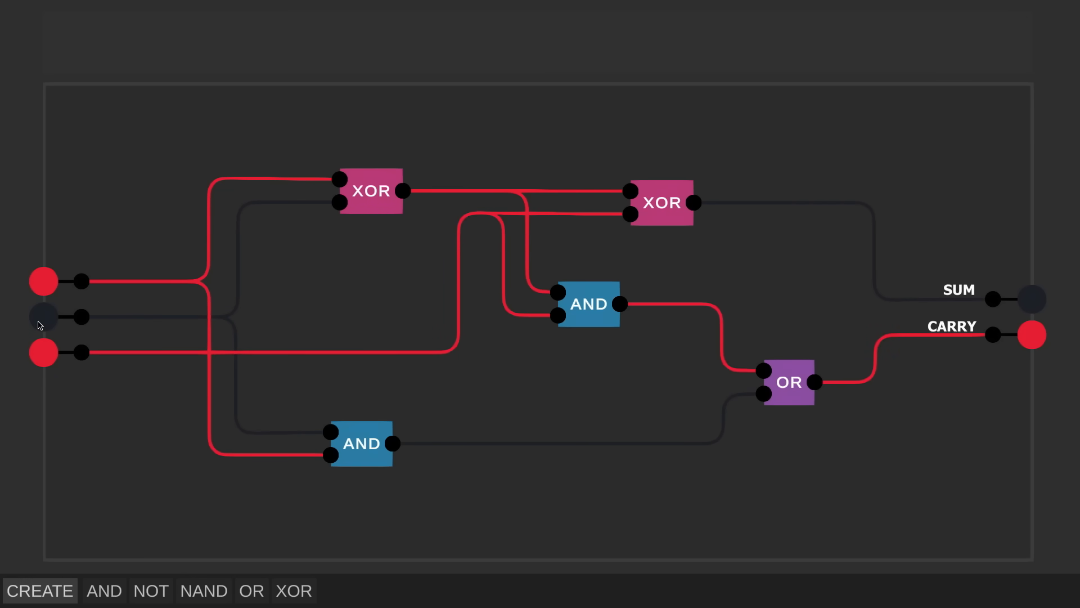
click(42, 316)
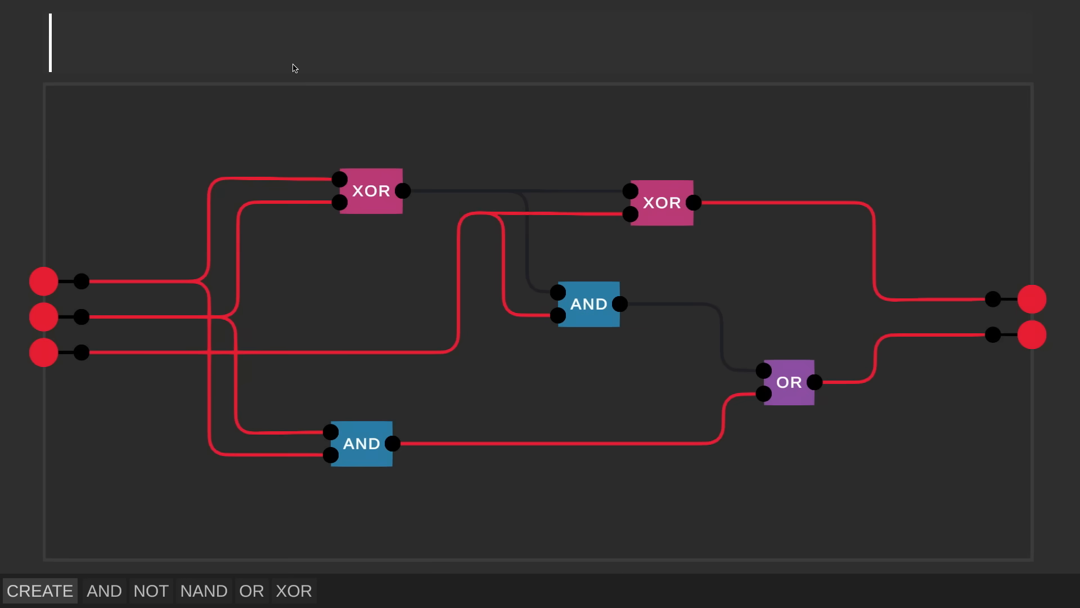
- Save the chip as 'ADDER', title the new circuit '4BIT ADDER', and place a chip from the toolbar
text(ADDER)
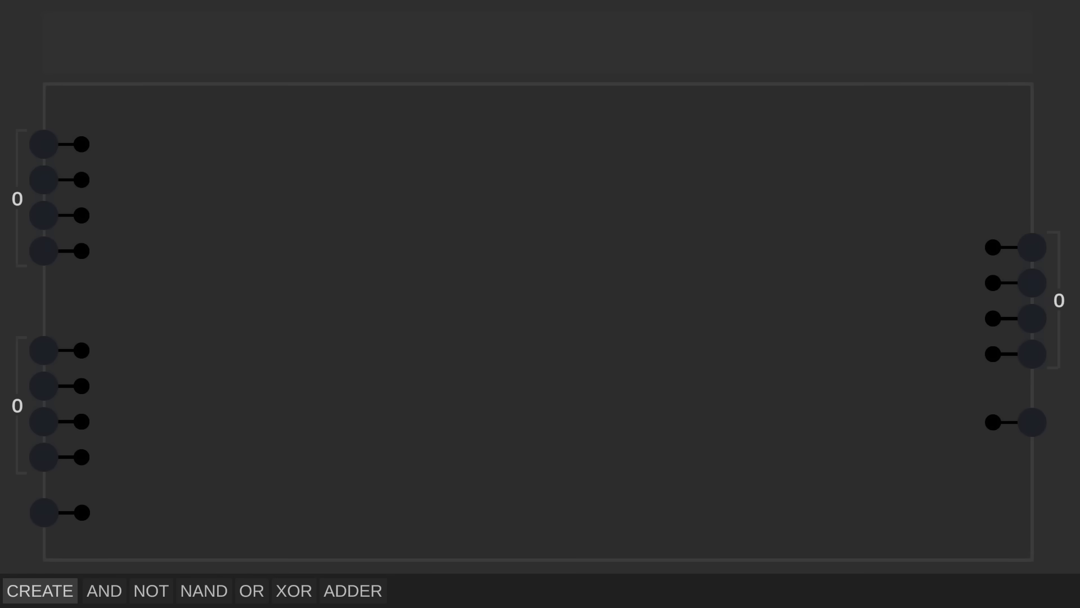
text(4B)
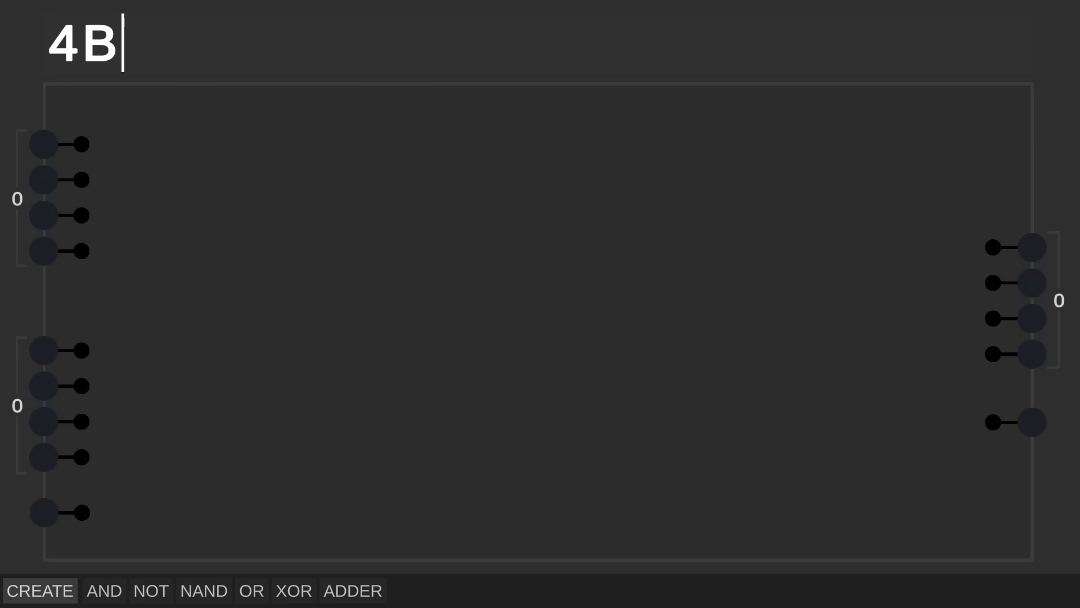
text(IT ADDER)
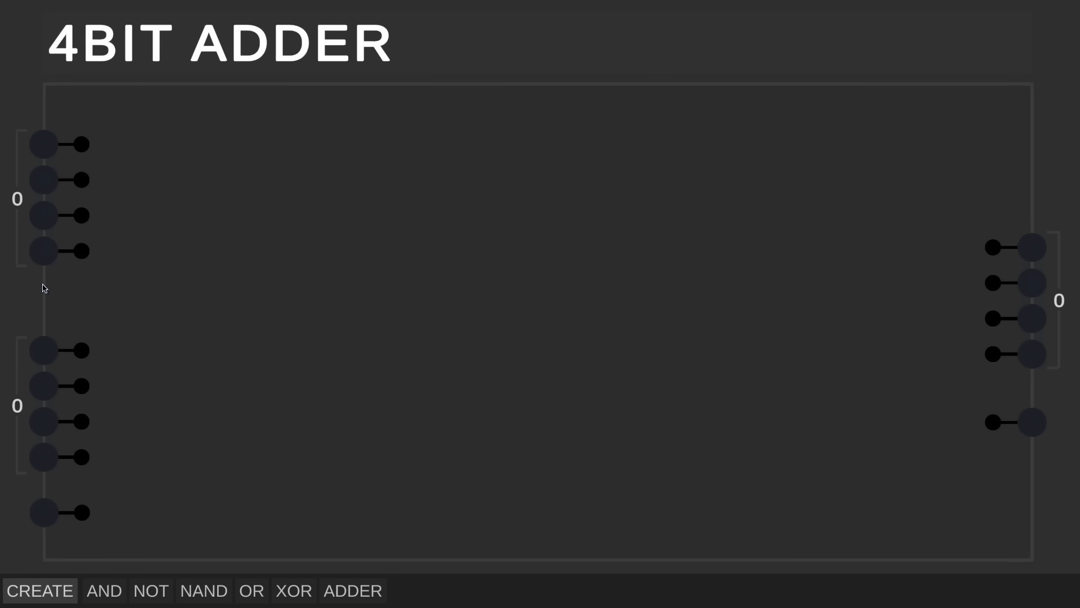
mouse_move(1037, 348)
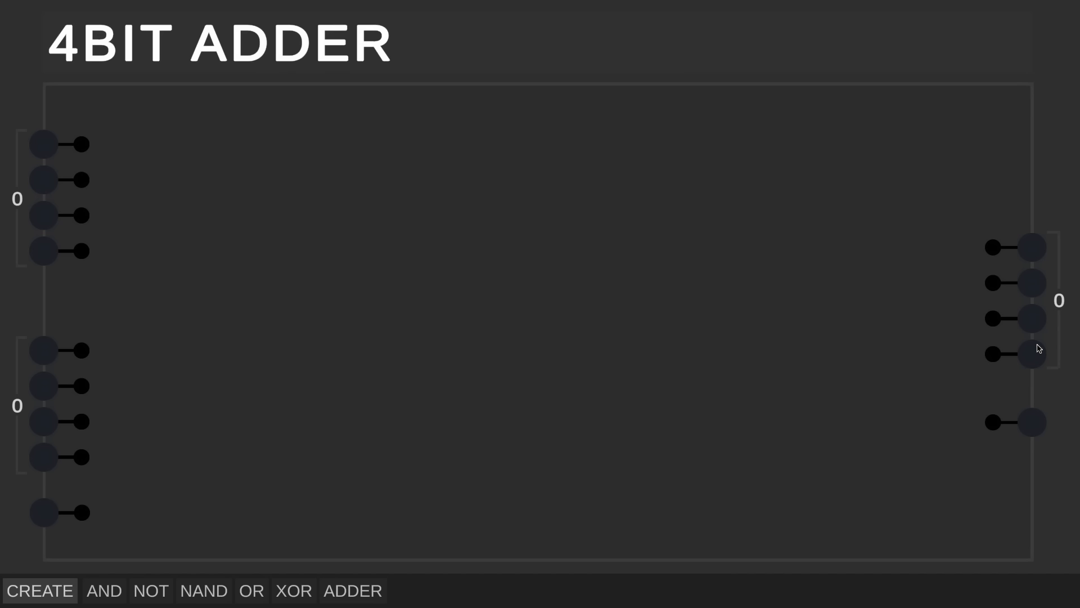
mouse_move(149, 267)
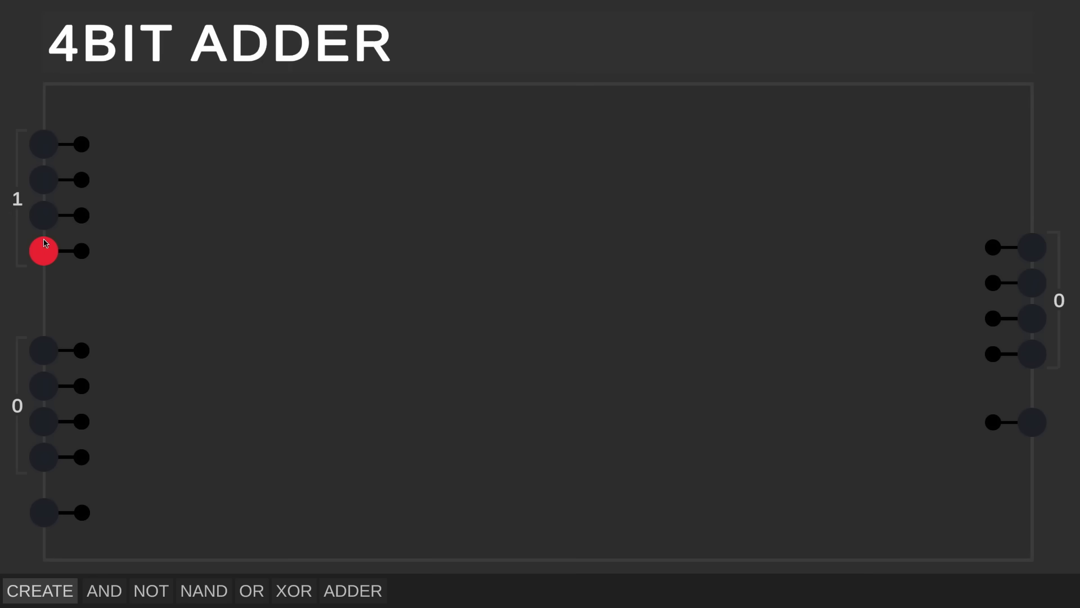
click(352, 590)
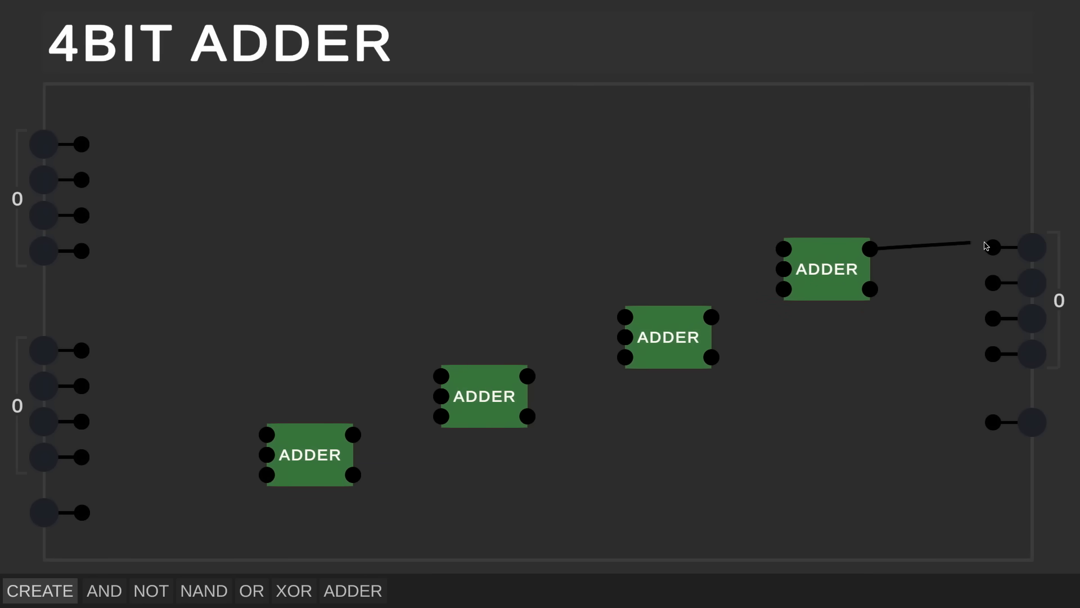
- Wire the top adder's sum to output bit one, carry in to the bottom adder, and chain the carries
drag(713, 317, 991, 283)
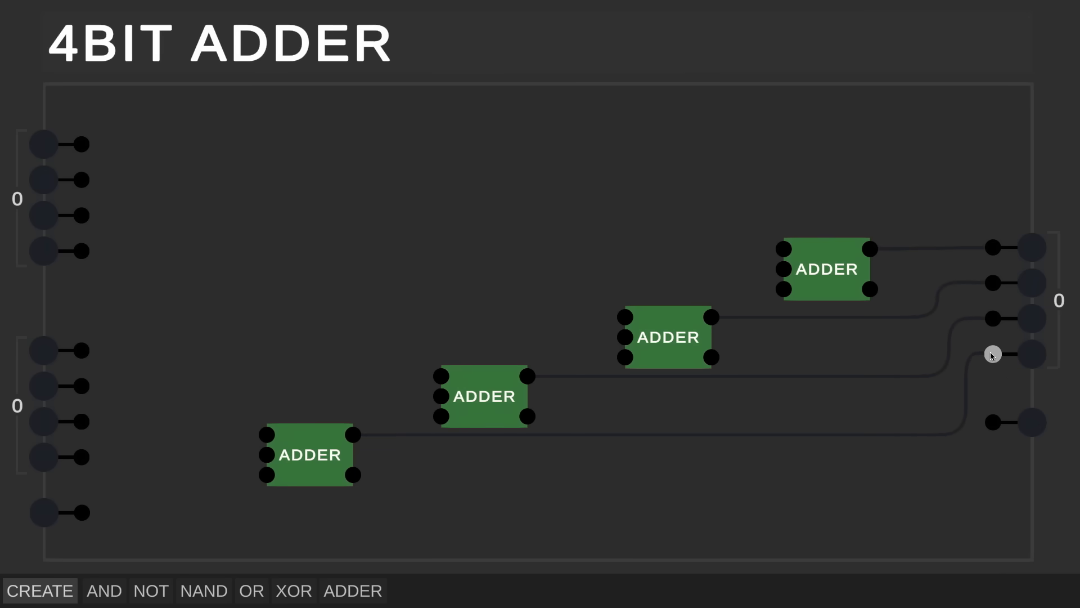
mouse_move(81, 512)
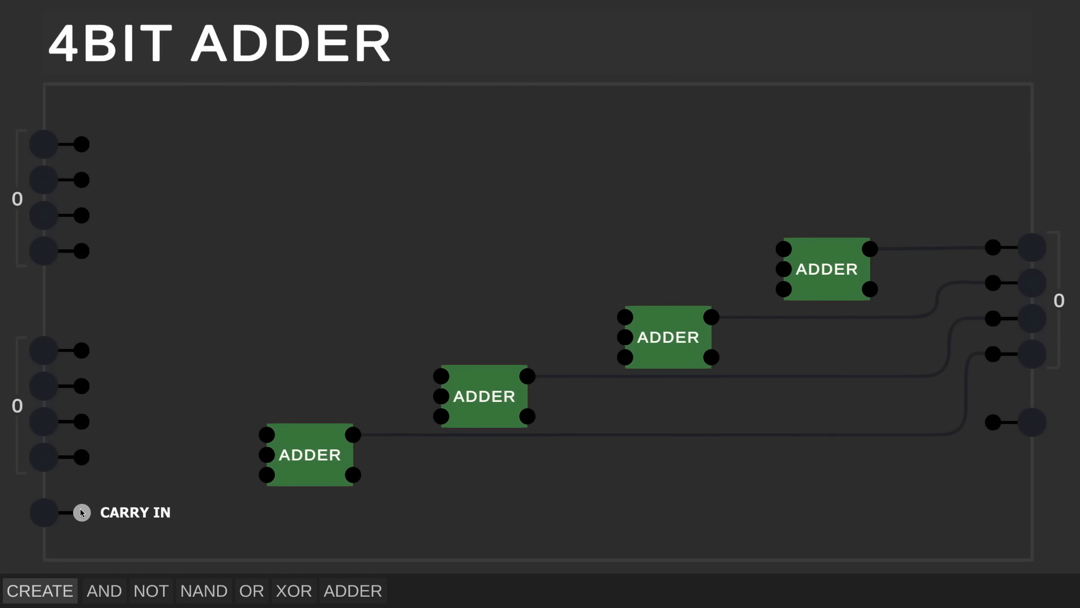
drag(83, 511, 263, 475)
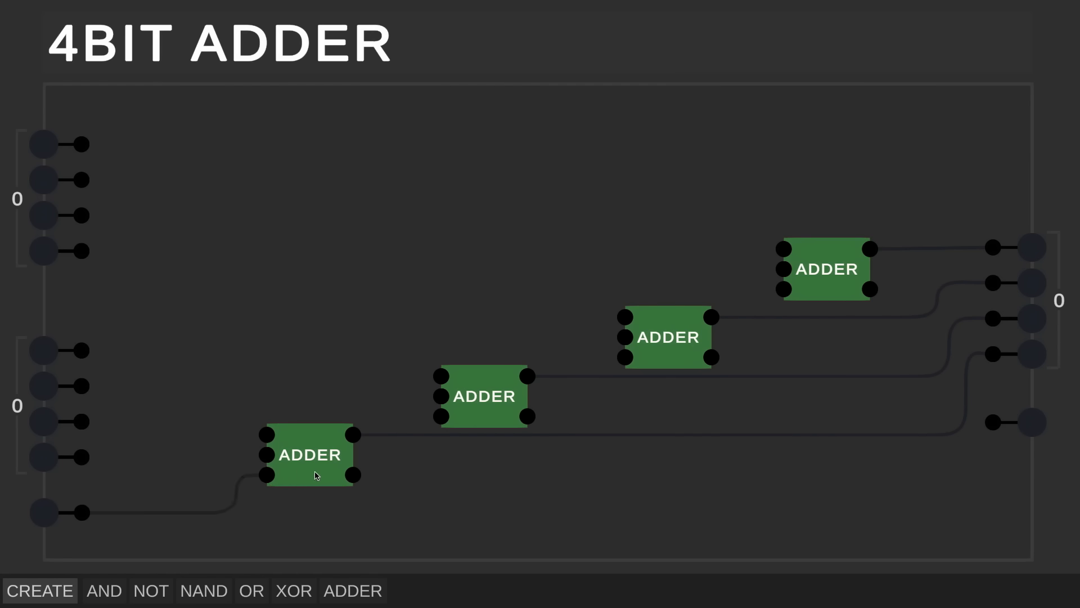
drag(355, 474, 440, 415)
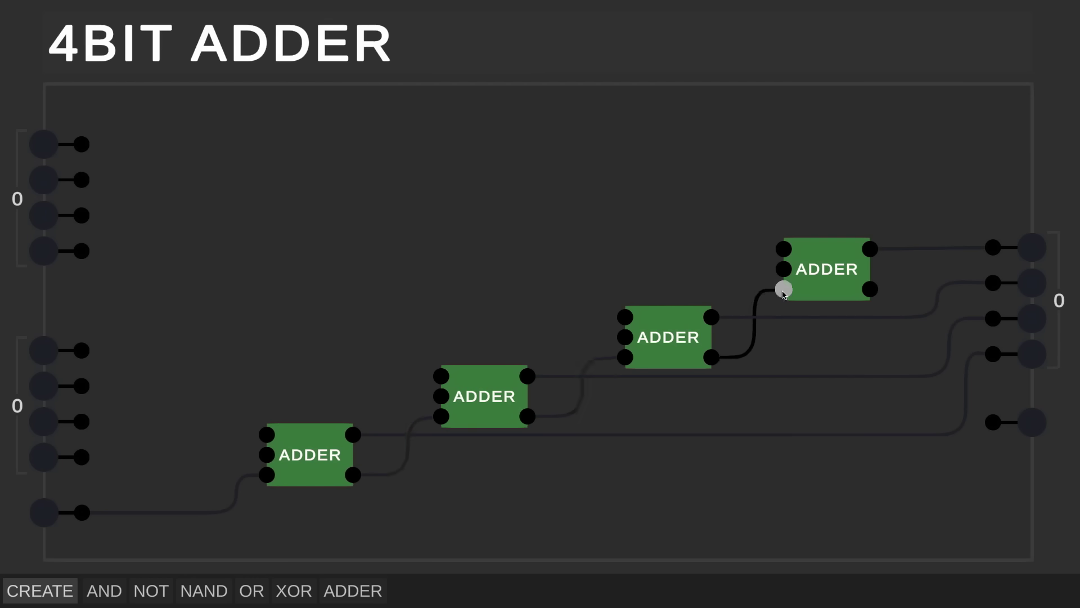
drag(782, 289, 930, 423)
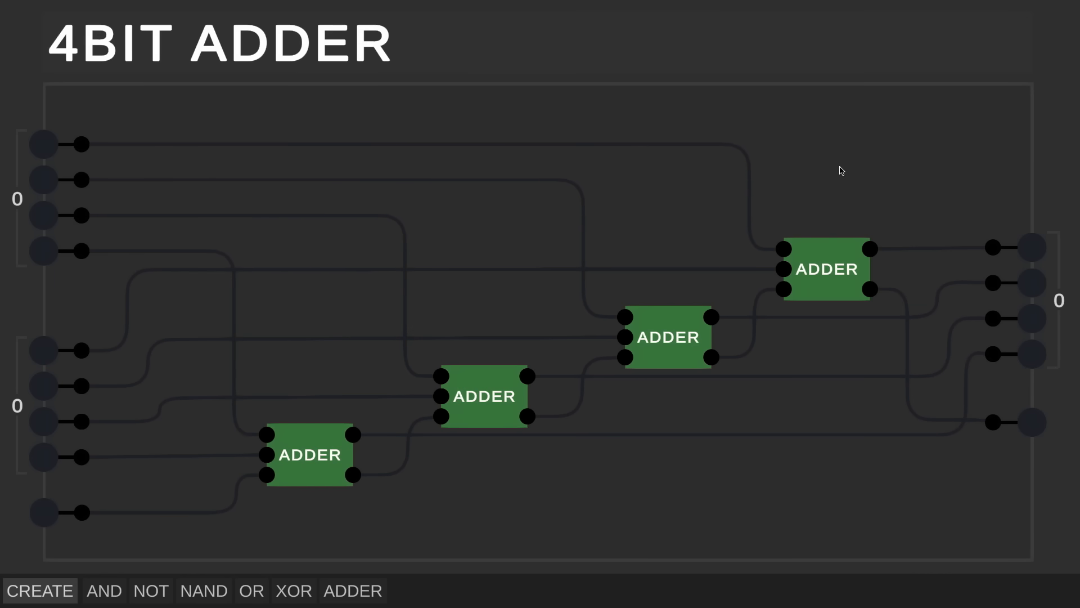
mouse_move(318, 186)
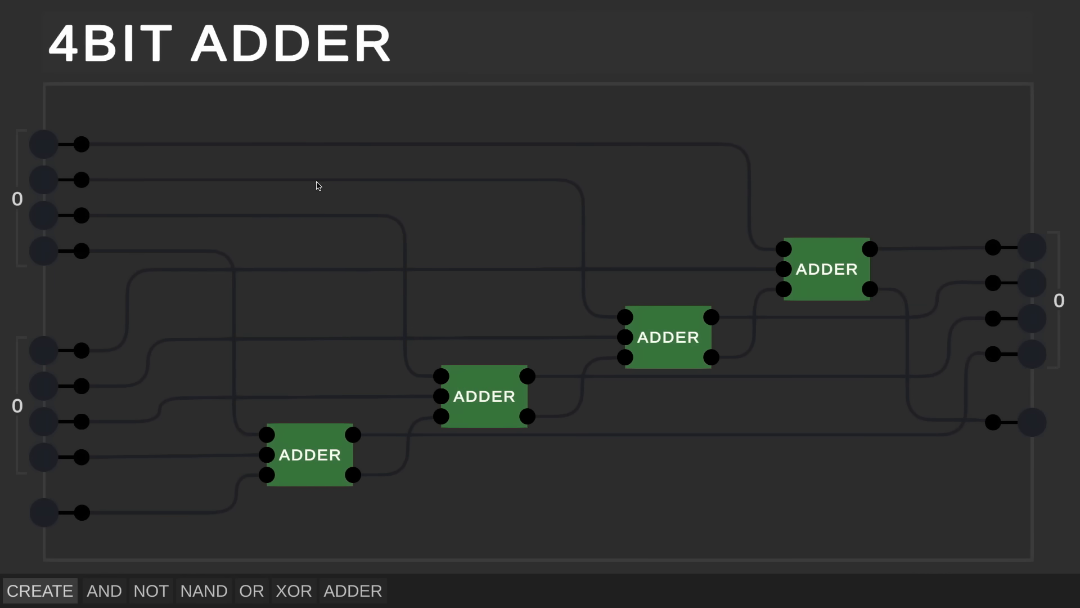
mouse_move(42, 256)
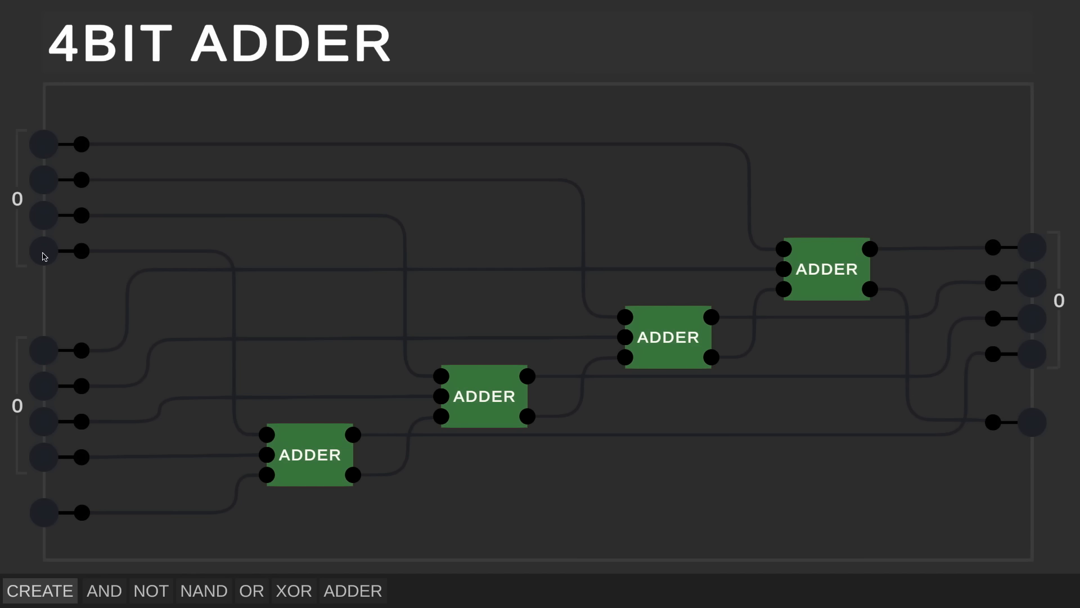
- Toggle input bits to test 1+5, 5+6, 0+15 and 1+15 on the adder
click(41, 251)
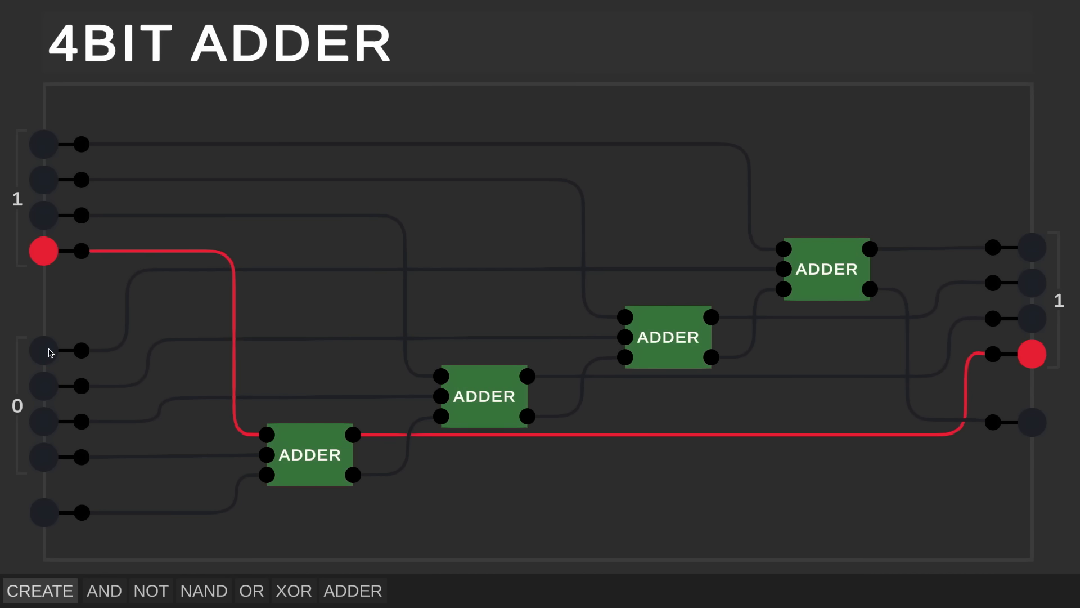
click(42, 457)
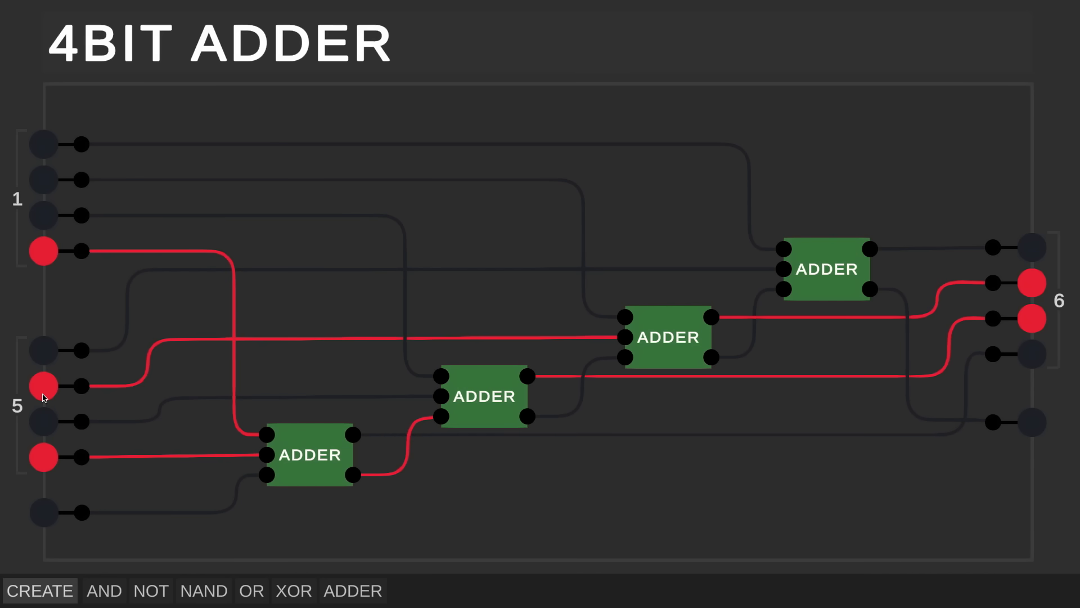
mouse_move(46, 427)
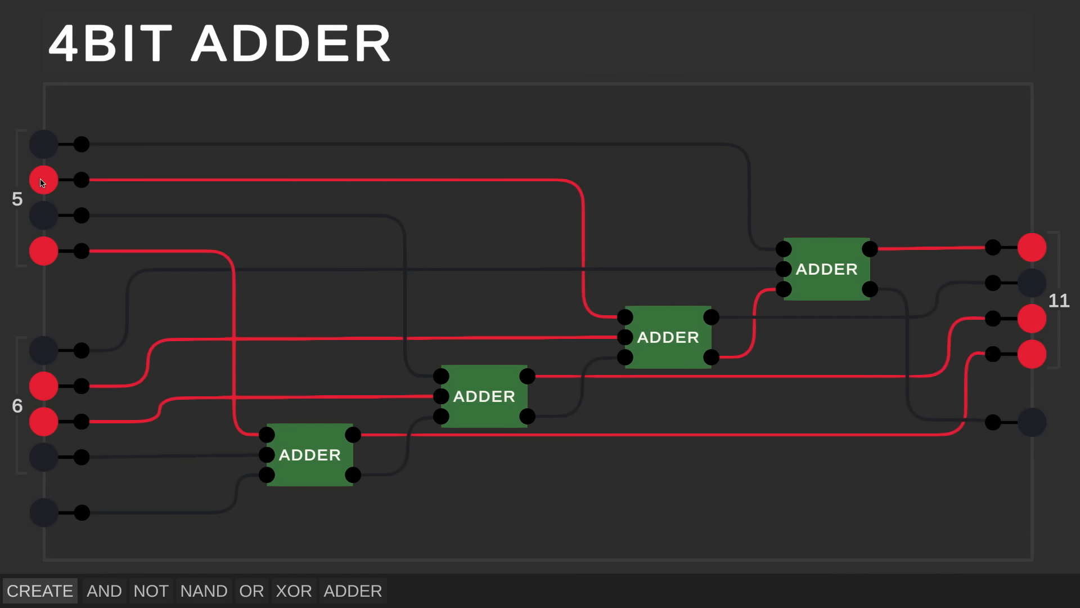
click(43, 181)
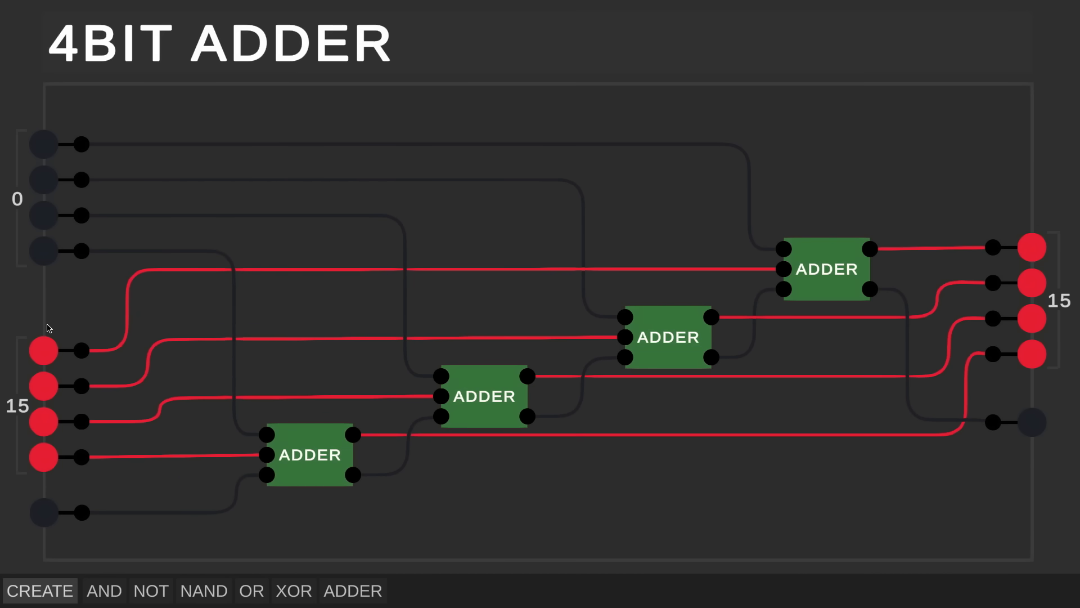
click(40, 250)
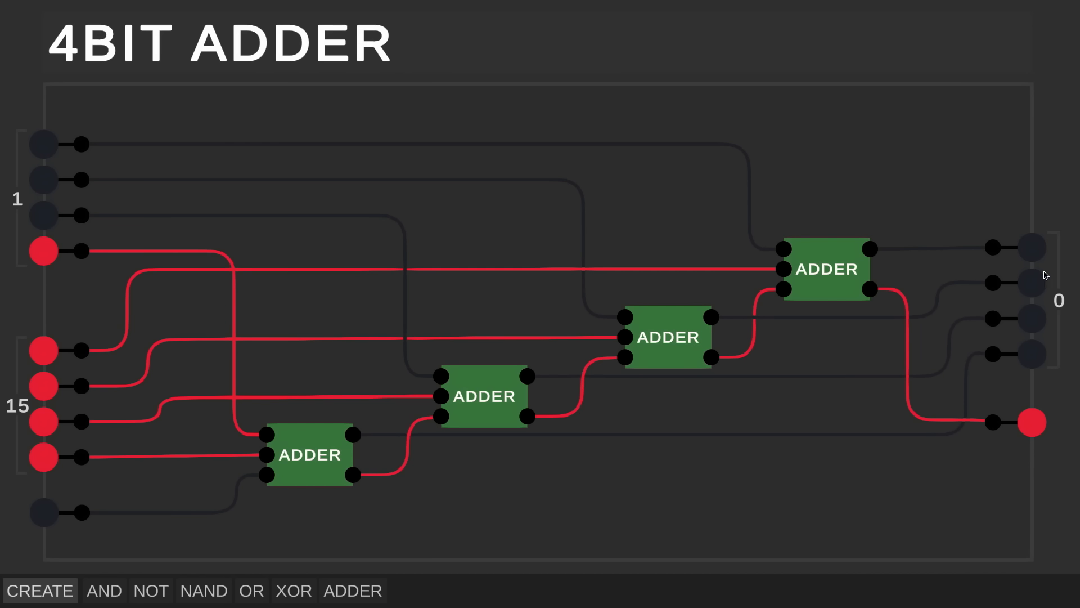
mouse_move(1037, 319)
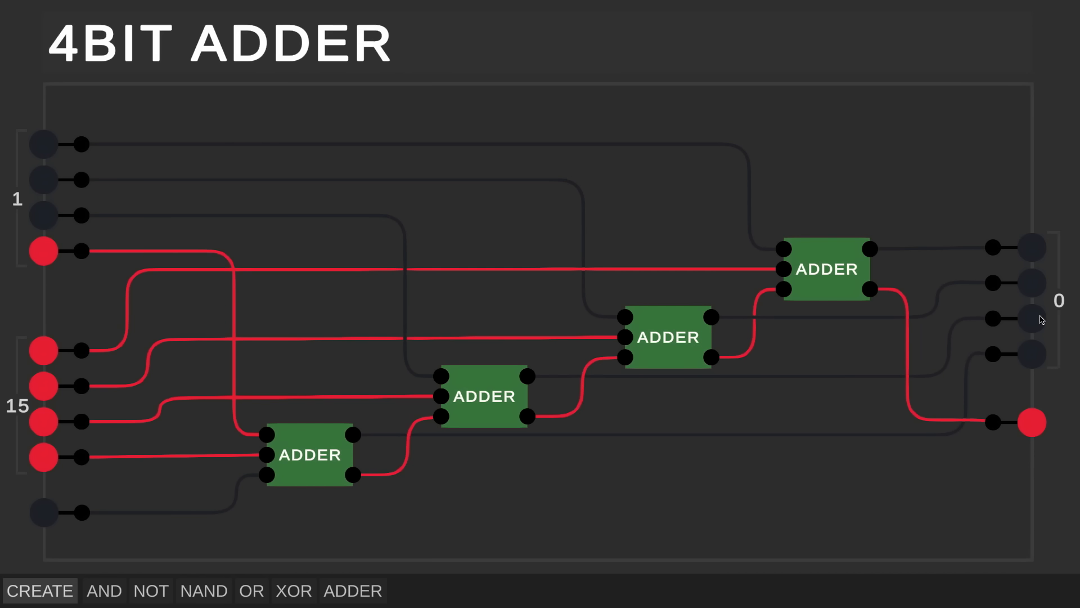
mouse_move(1044, 430)
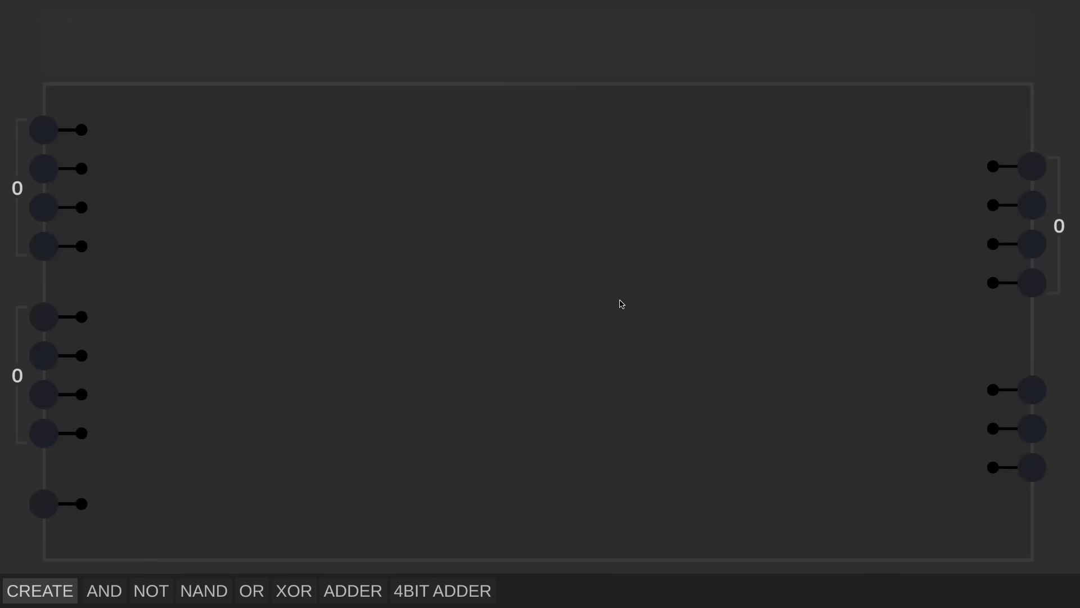
- Place the 4BIT ADDER chip and wire the control input to the last XOR gate
click(441, 590)
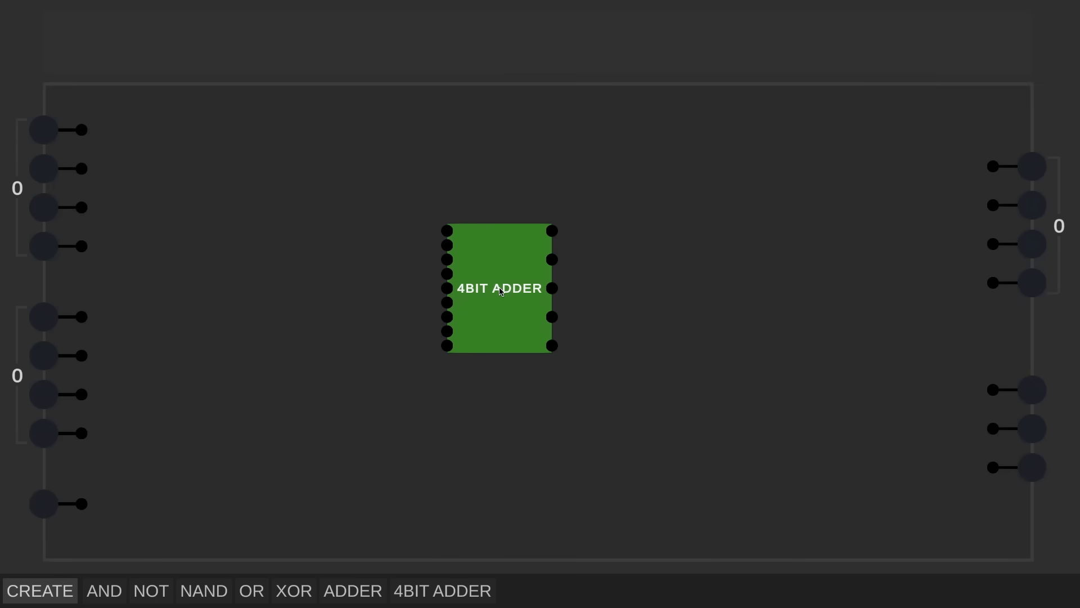
mouse_move(35, 181)
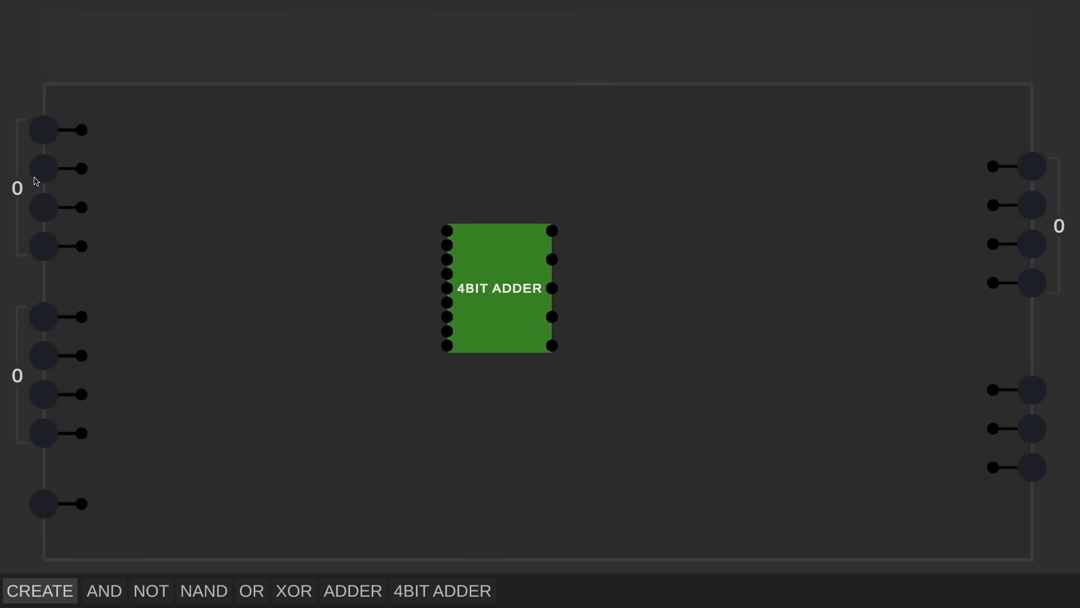
mouse_move(44, 502)
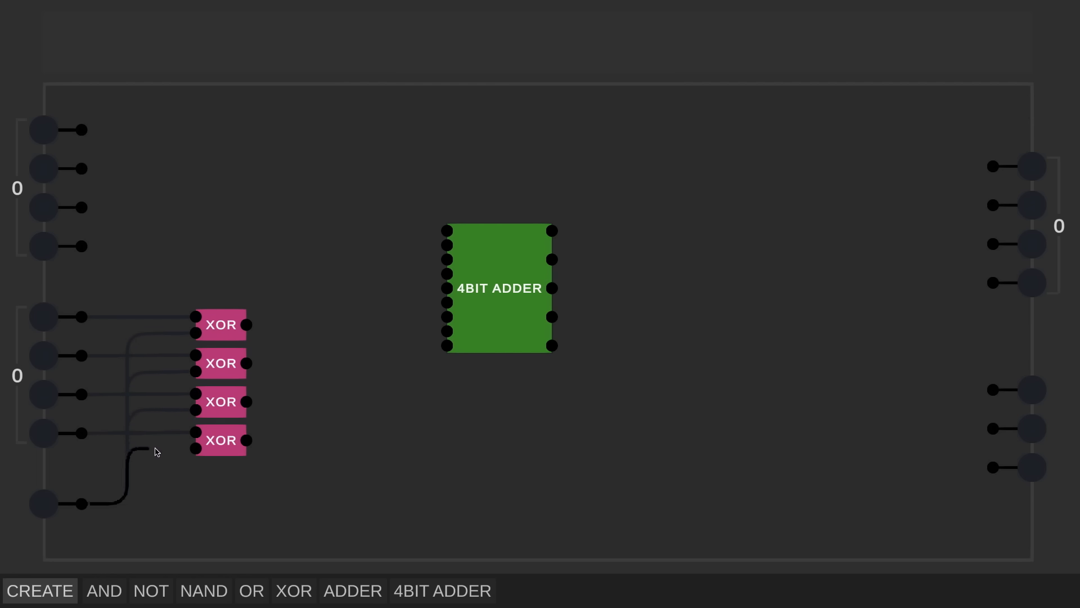
drag(83, 503, 306, 512)
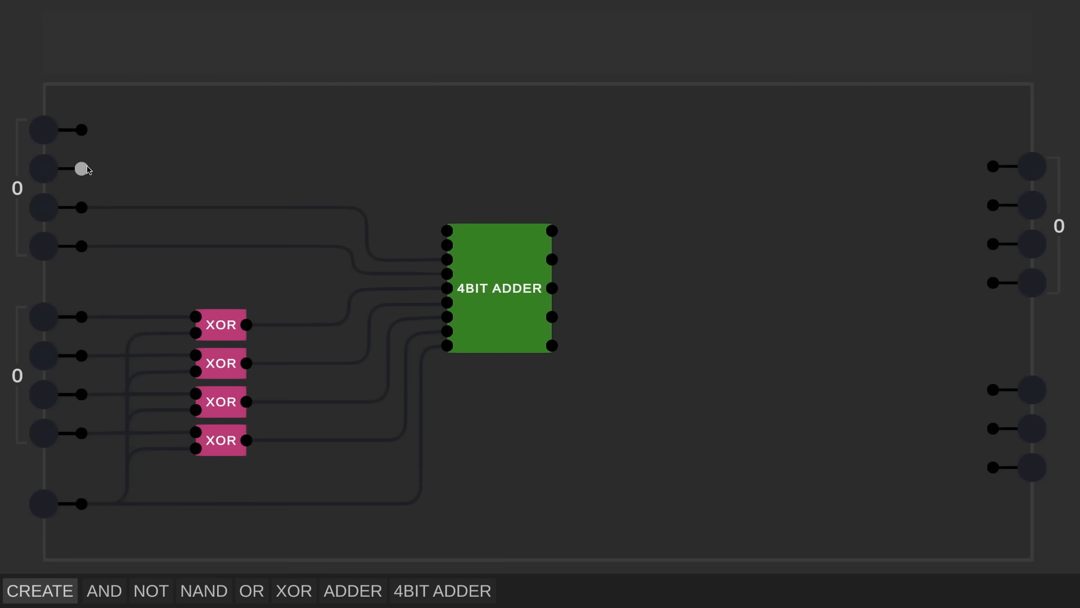
- Wire the first number's second bit into the adder, add a NOT gate, and connect carry out to CARRY
drag(84, 129, 445, 230)
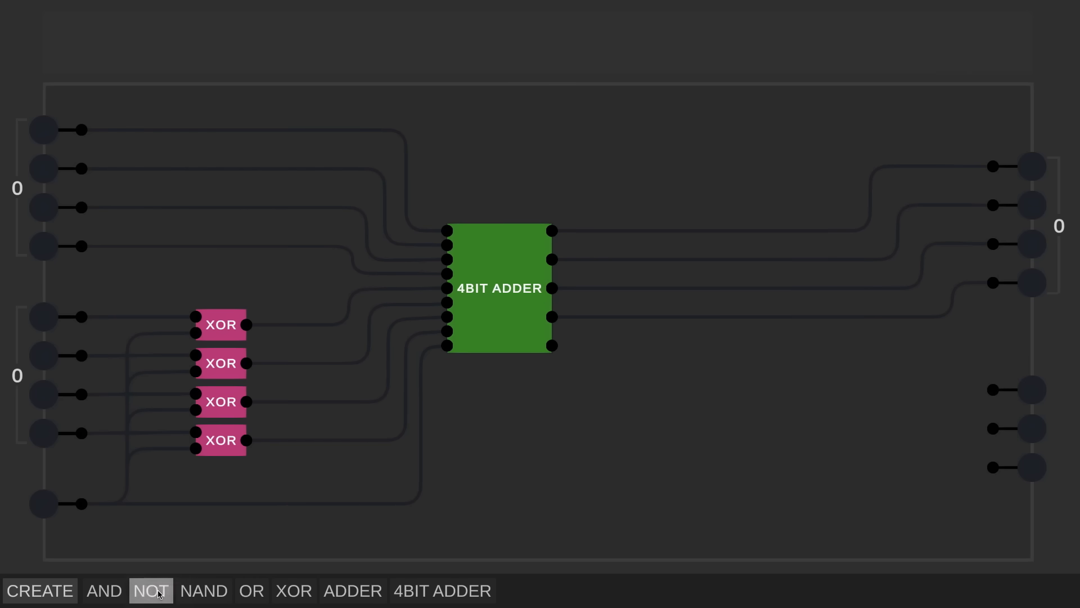
click(150, 590)
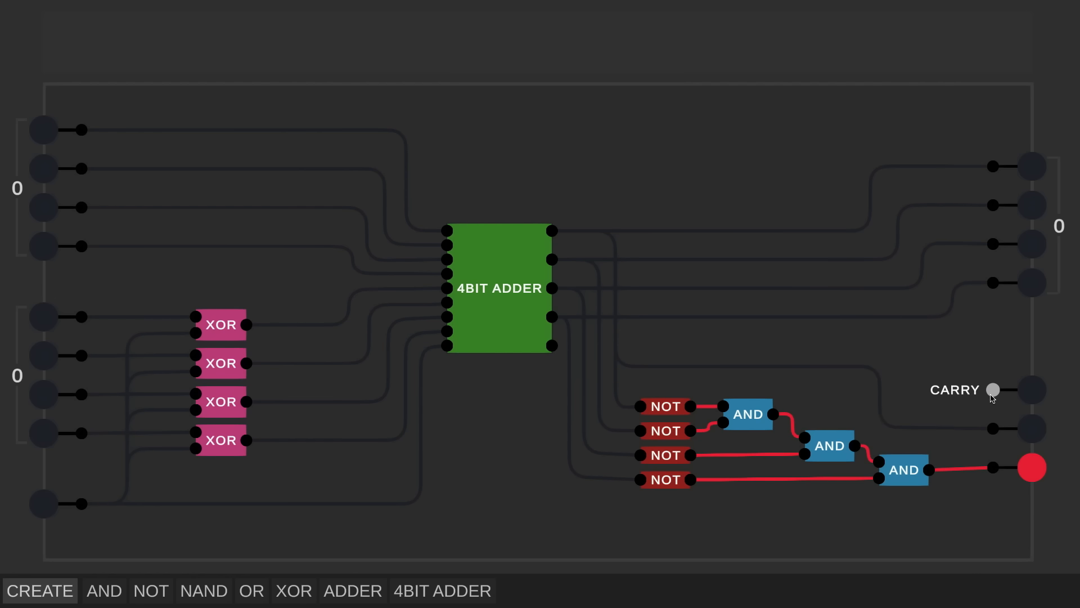
mouse_move(550, 344)
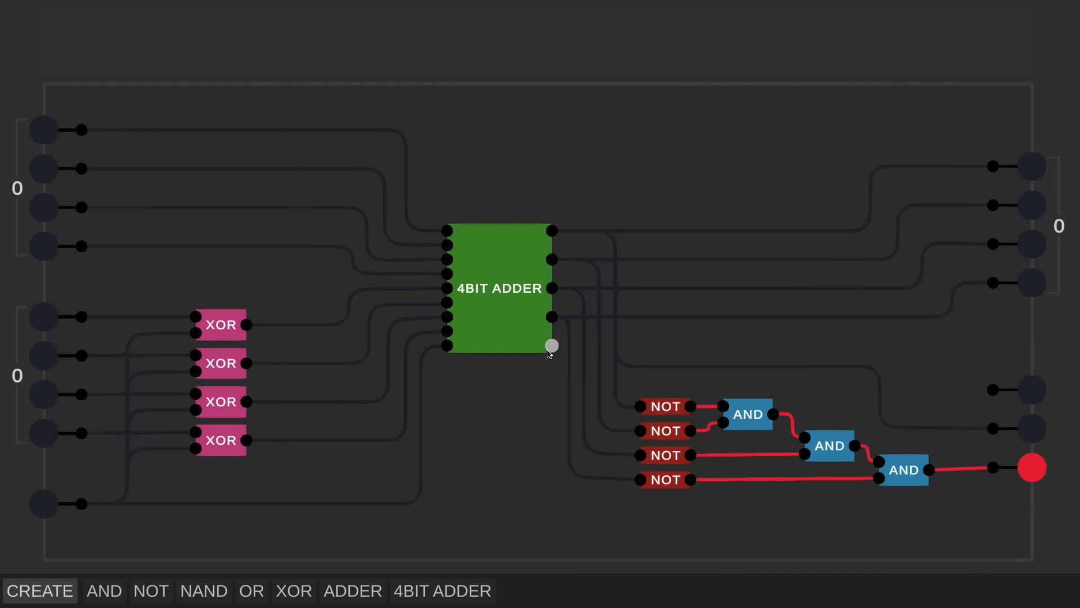
drag(549, 346, 913, 387)
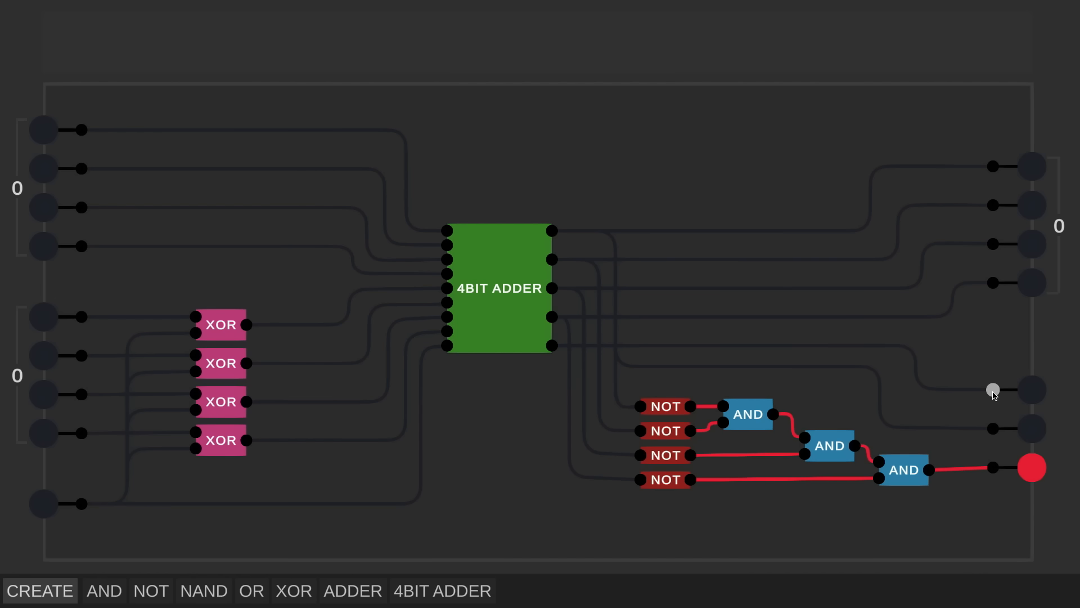
mouse_move(808, 384)
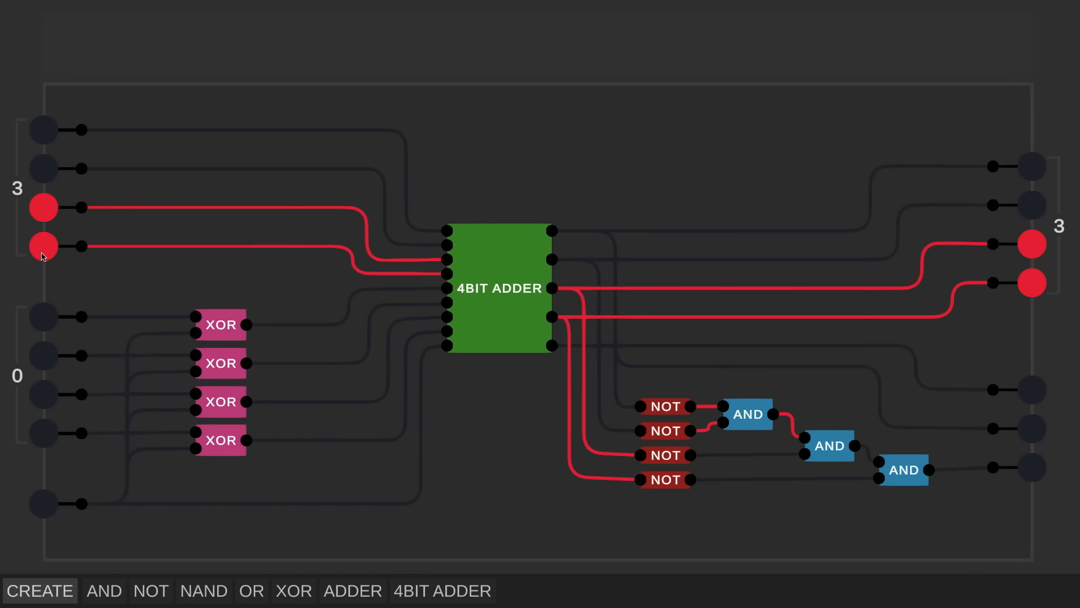
- Run 3+4, 3−4, −2−(−4) and −2+−4 by toggling bits and the subtract control
click(44, 356)
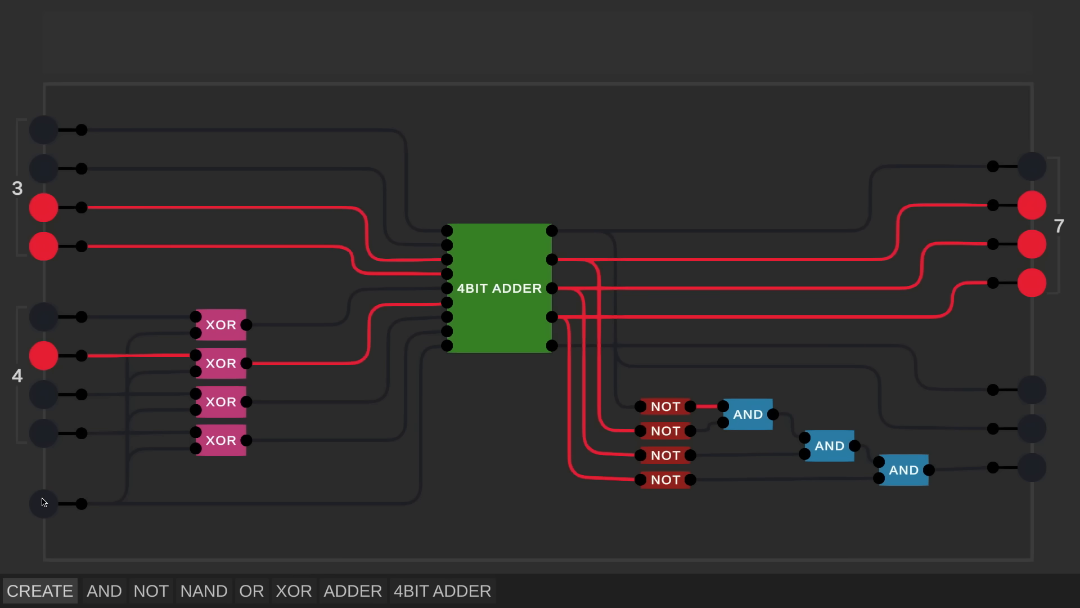
click(42, 503)
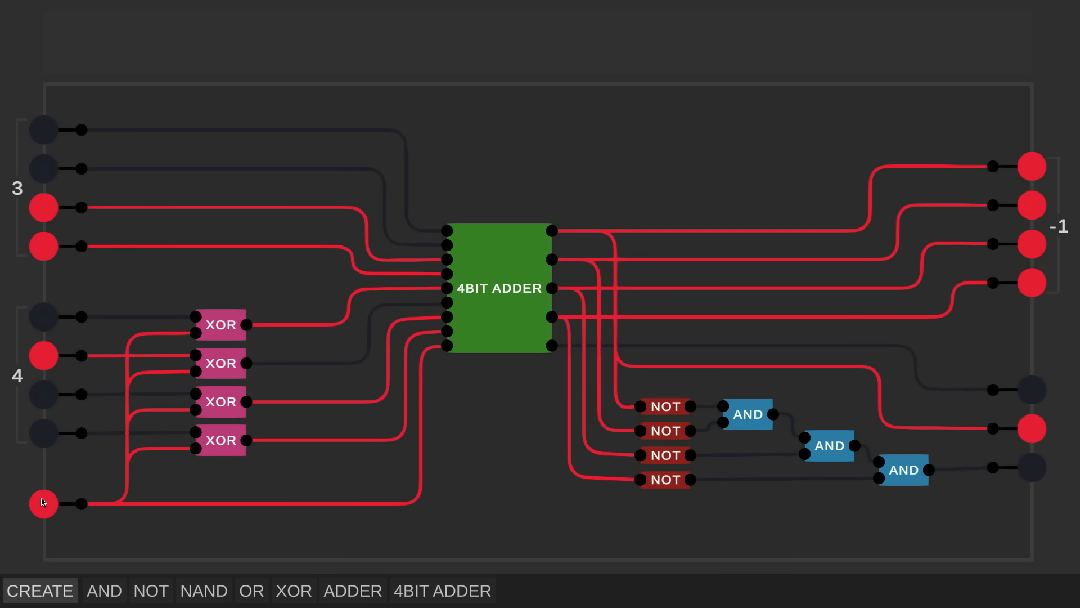
click(42, 130)
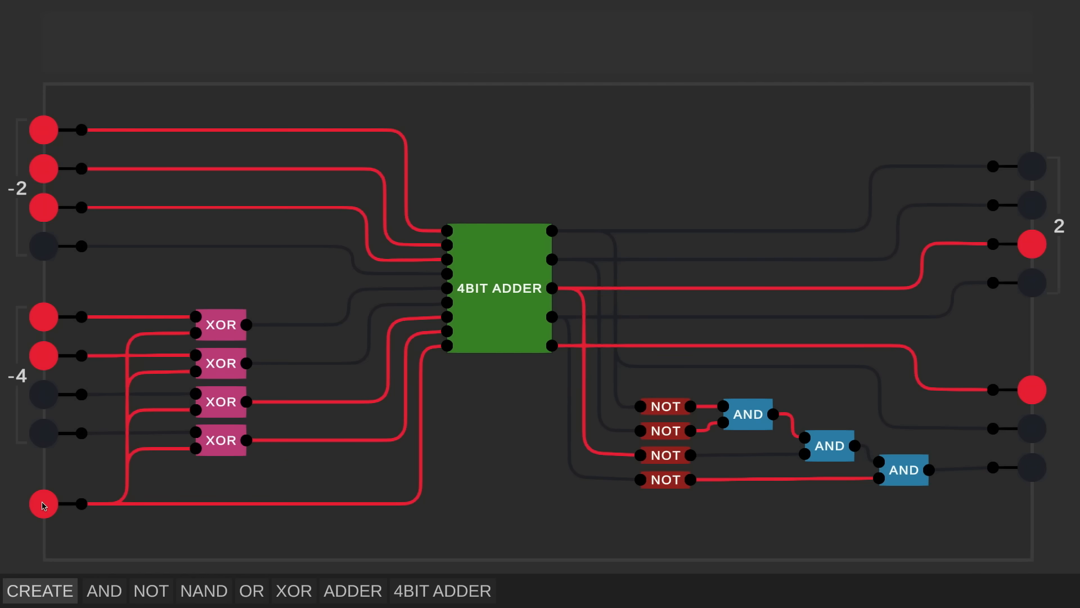
click(42, 504)
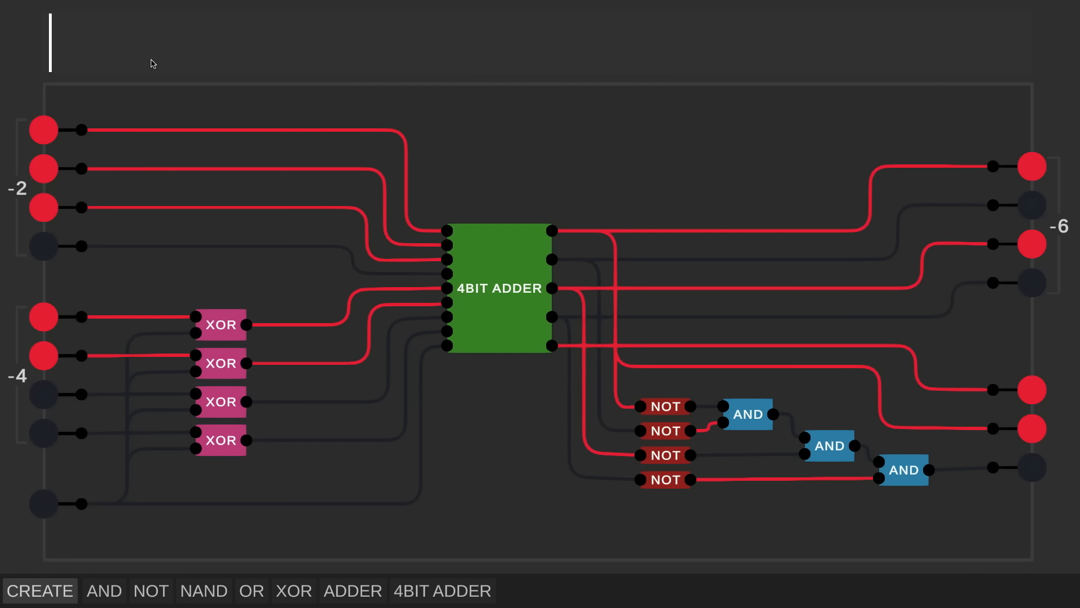
- Enter the chip name ALU and create the chip
text(ARITHME)
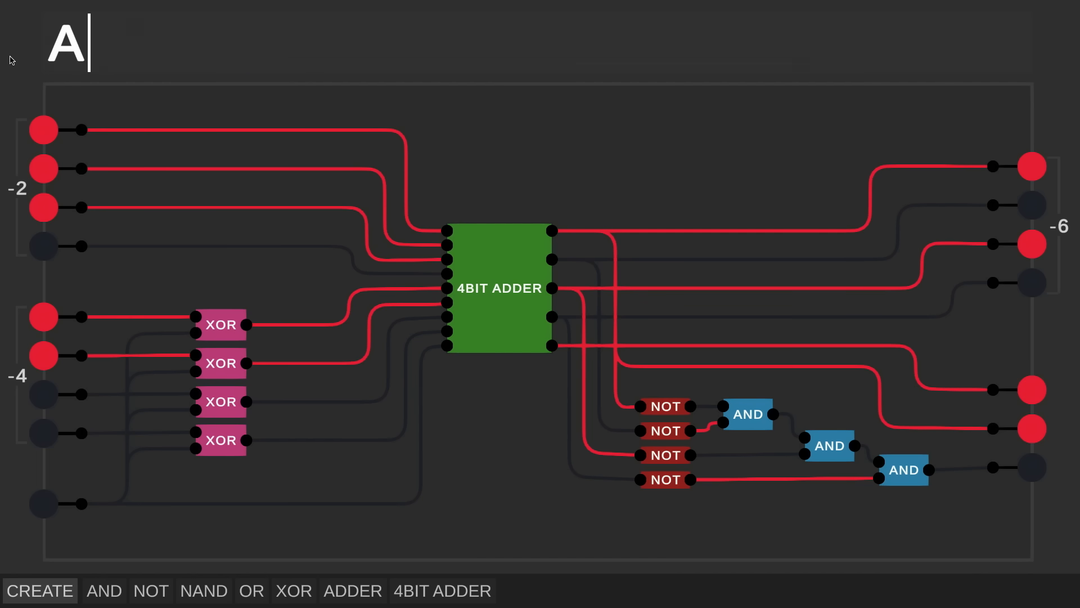
text(LU)
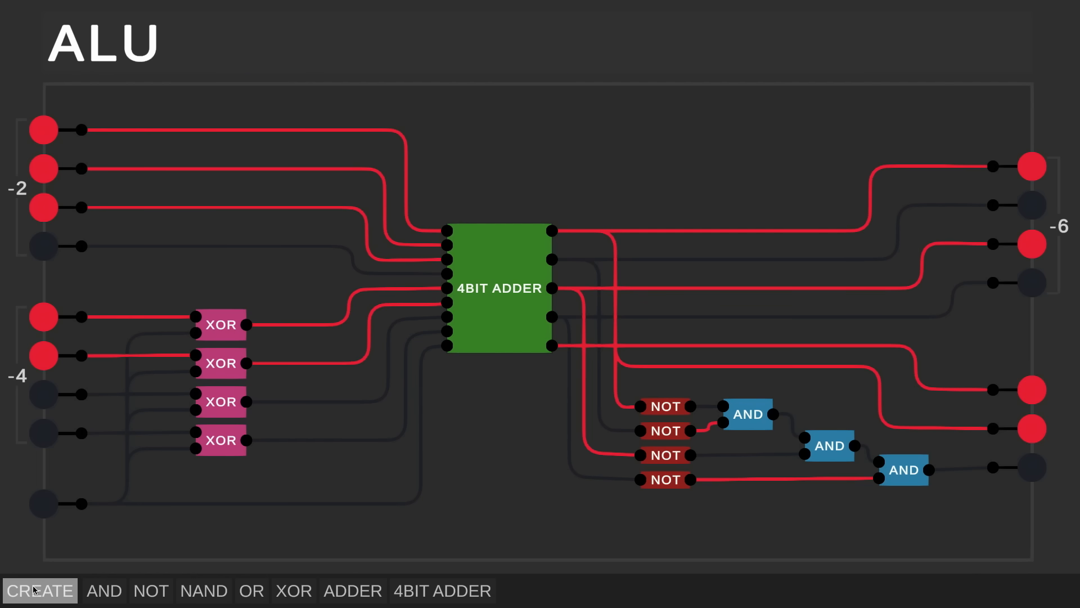
click(518, 590)
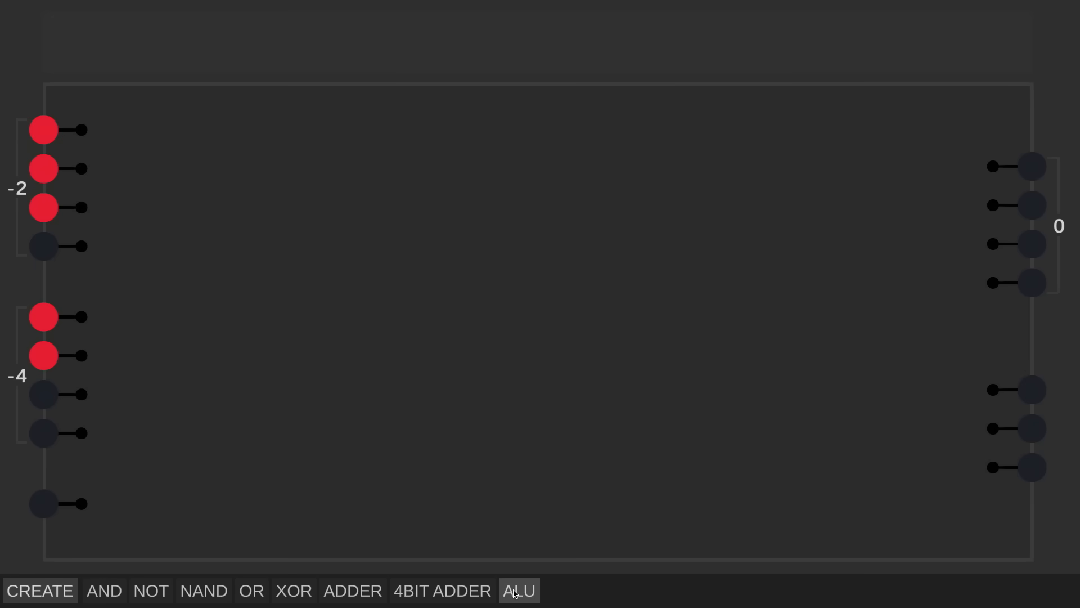